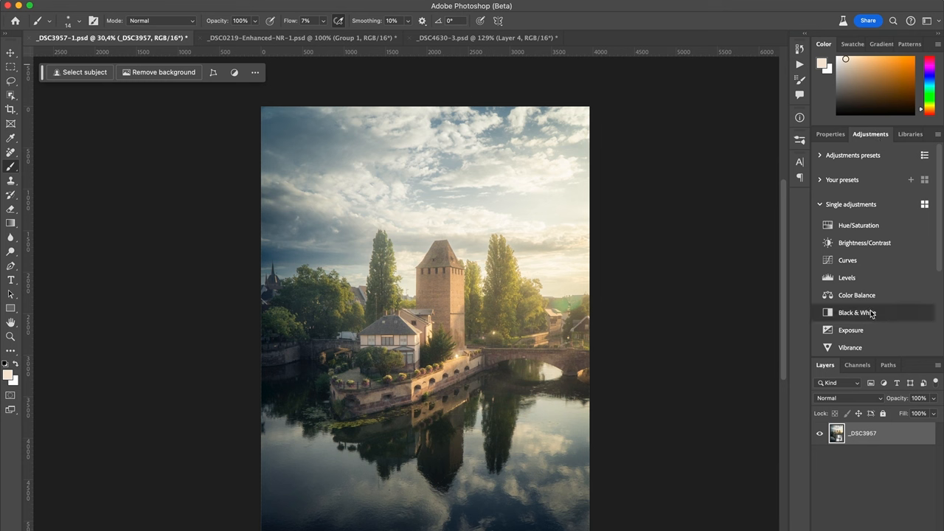
Restore the Adjustments panel, add a Color Balance layer above the photo, and hide it
left_click(367, 9)
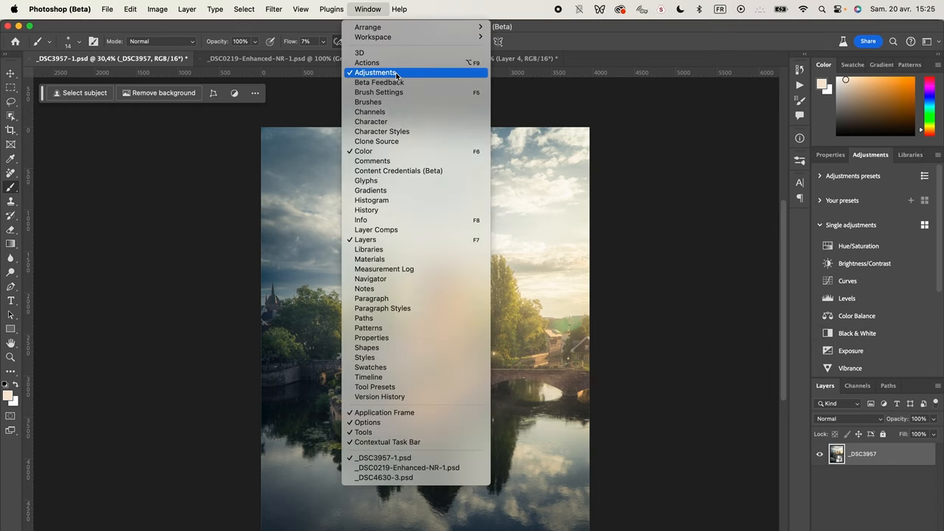
left_click(376, 72)
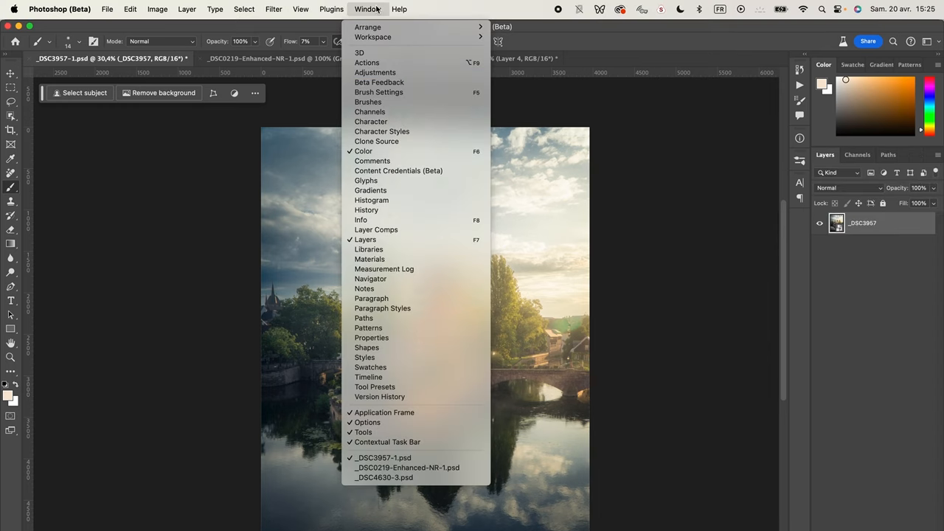
left_click(375, 72)
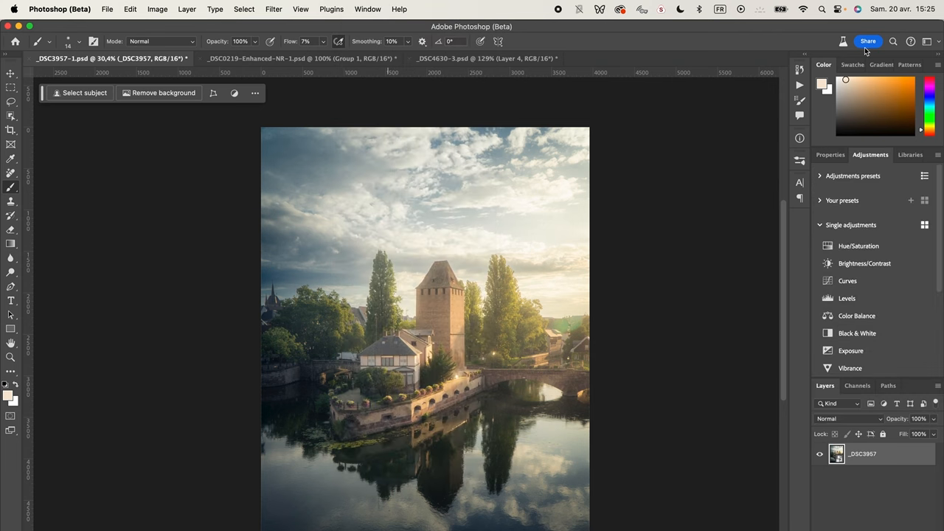
mouse_move(886, 163)
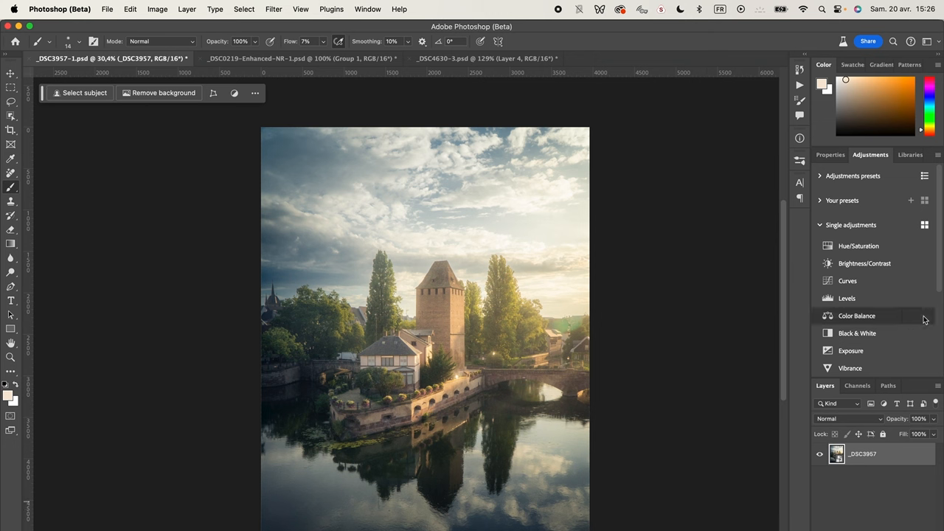
scroll("down", 3)
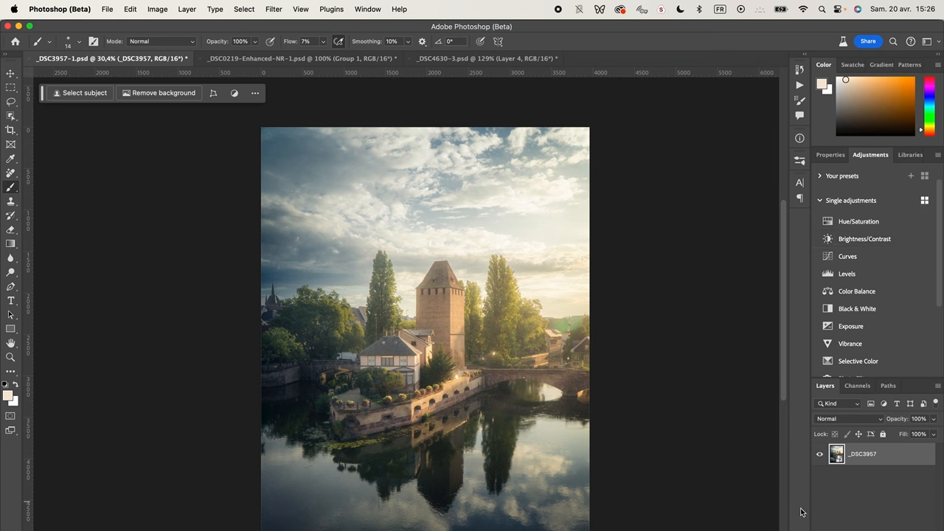
mouse_move(822, 448)
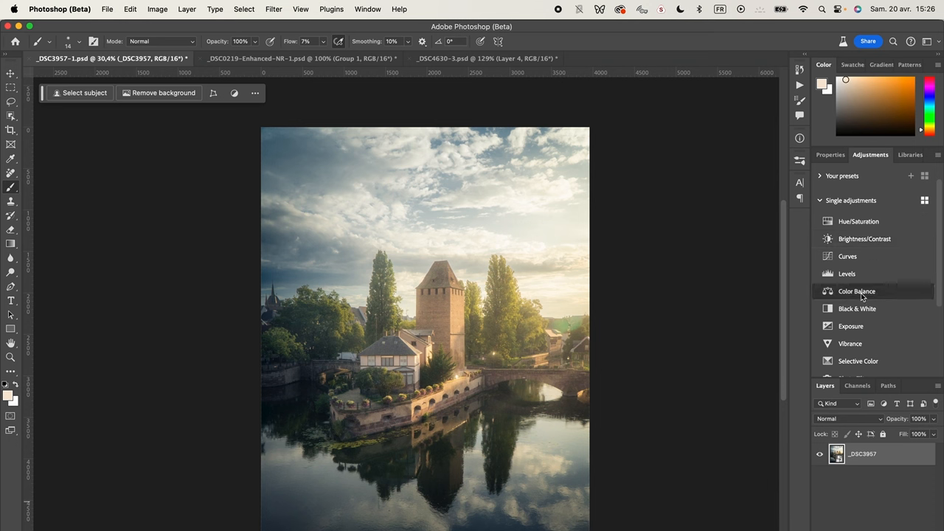
left_click(856, 291)
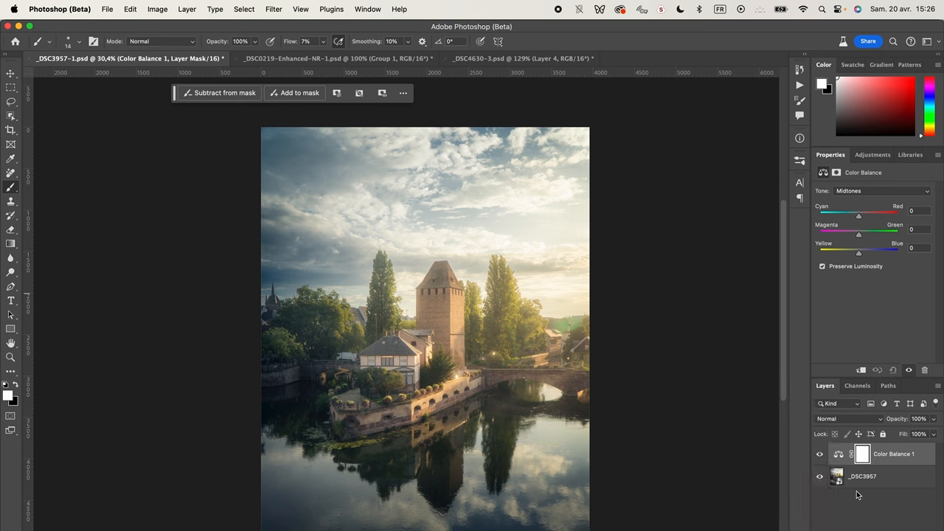
left_click(864, 475)
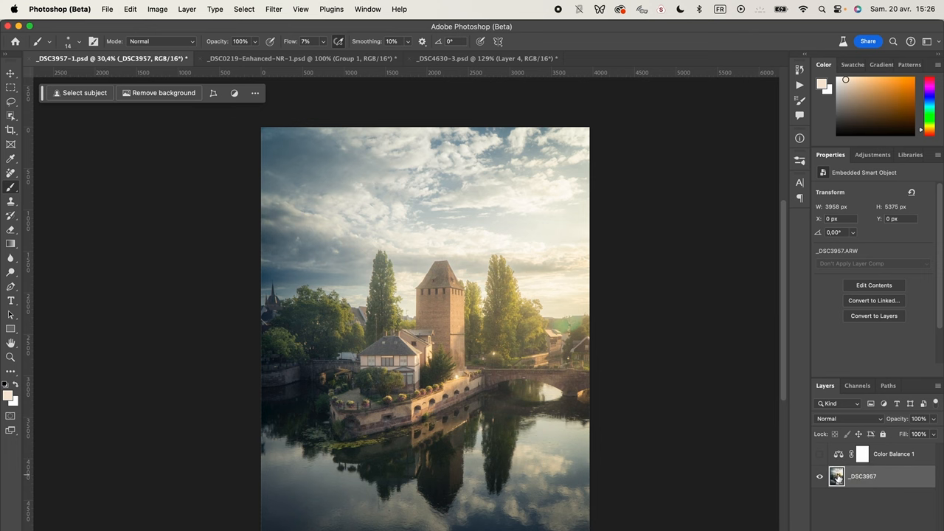
double_click(837, 475)
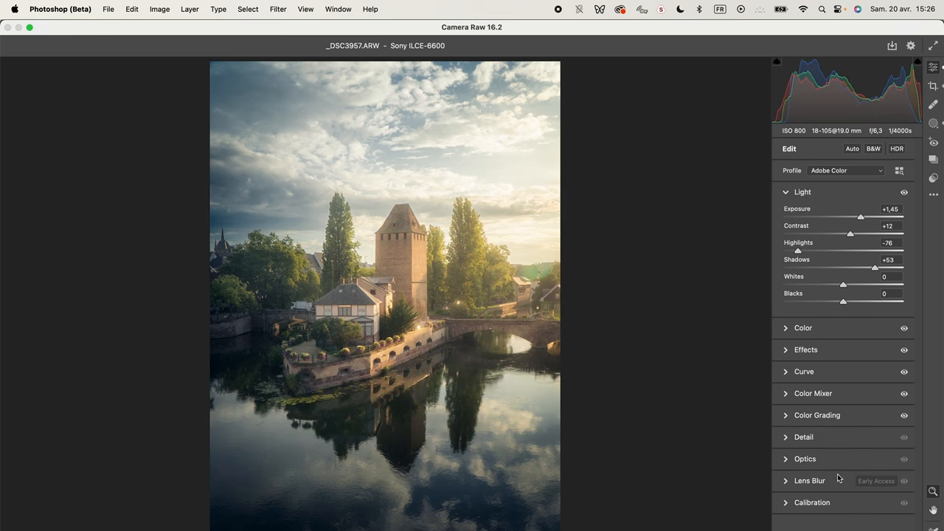
left_click(803, 192)
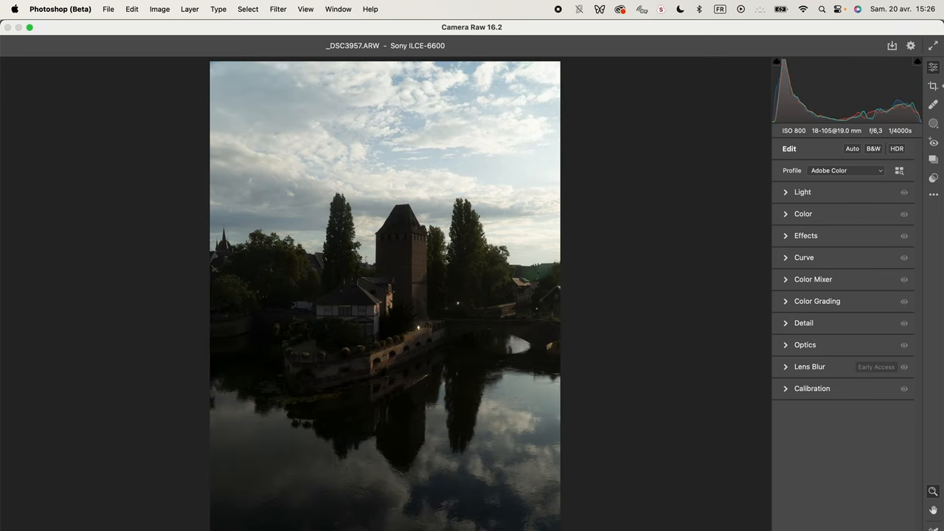
left_click(853, 149)
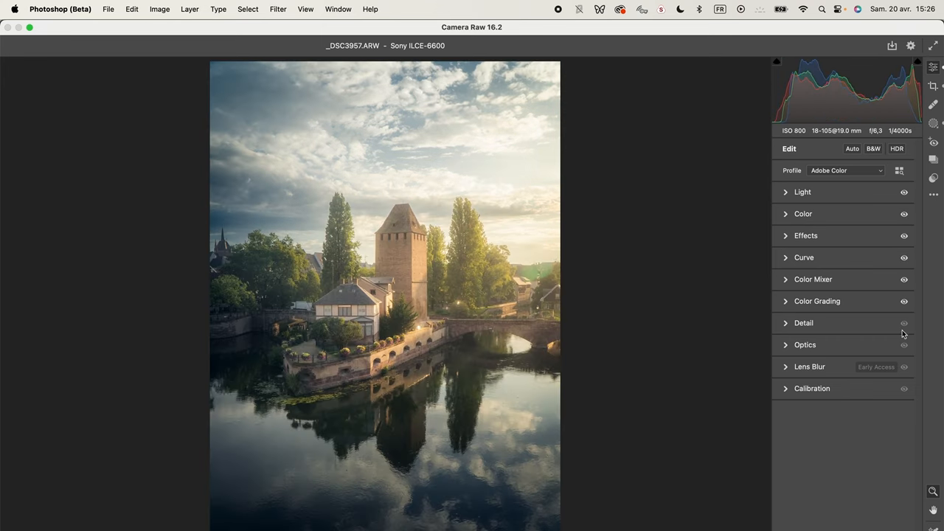
mouse_move(905, 192)
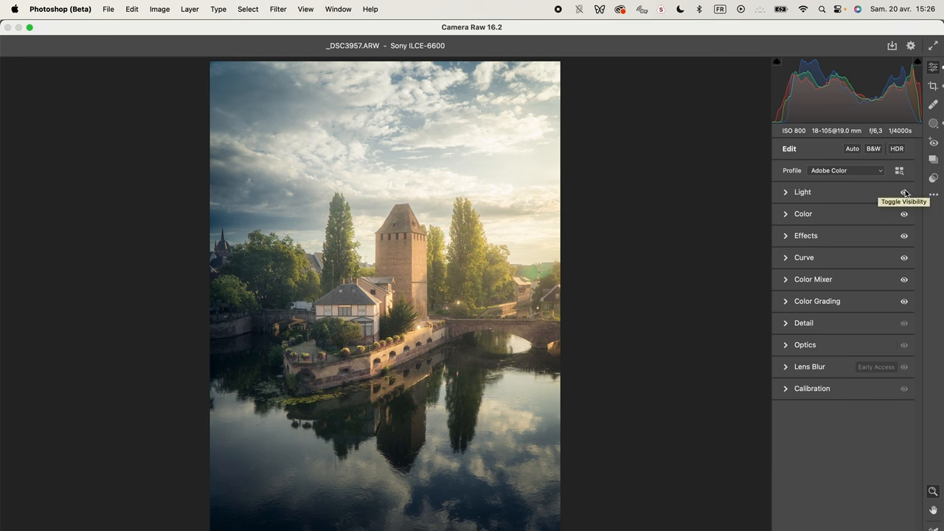
mouse_move(817, 139)
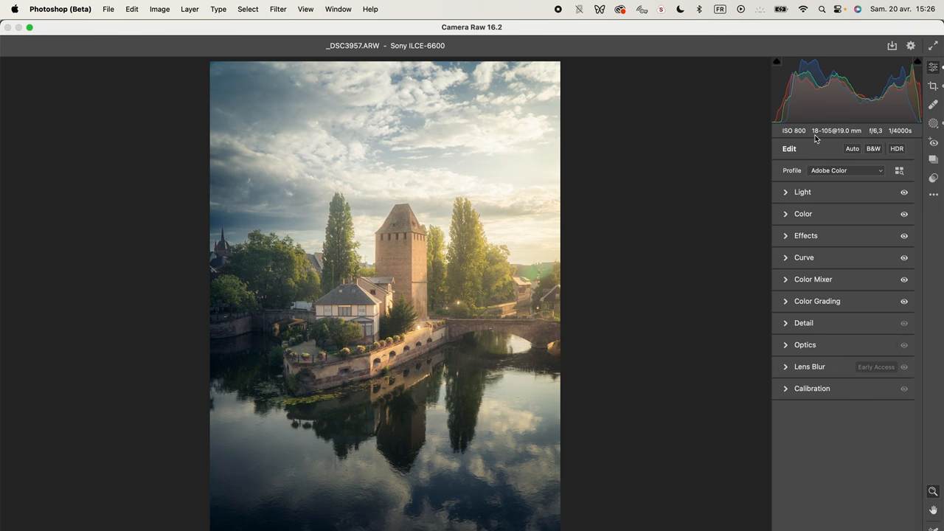
mouse_move(706, 495)
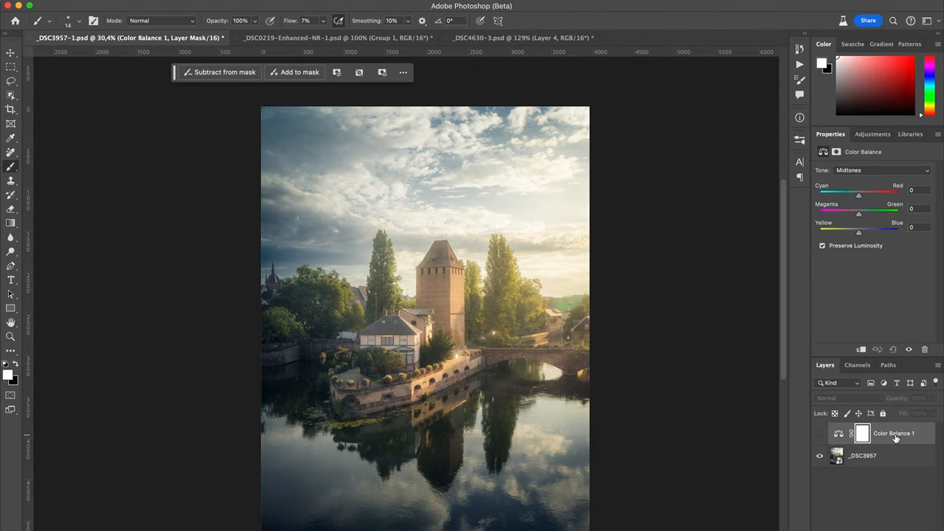
mouse_move(896, 437)
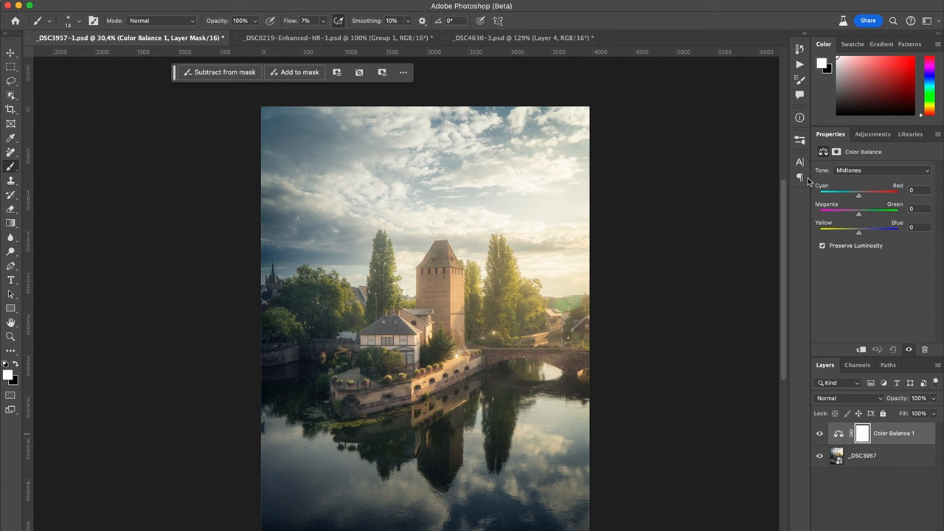
mouse_move(847, 246)
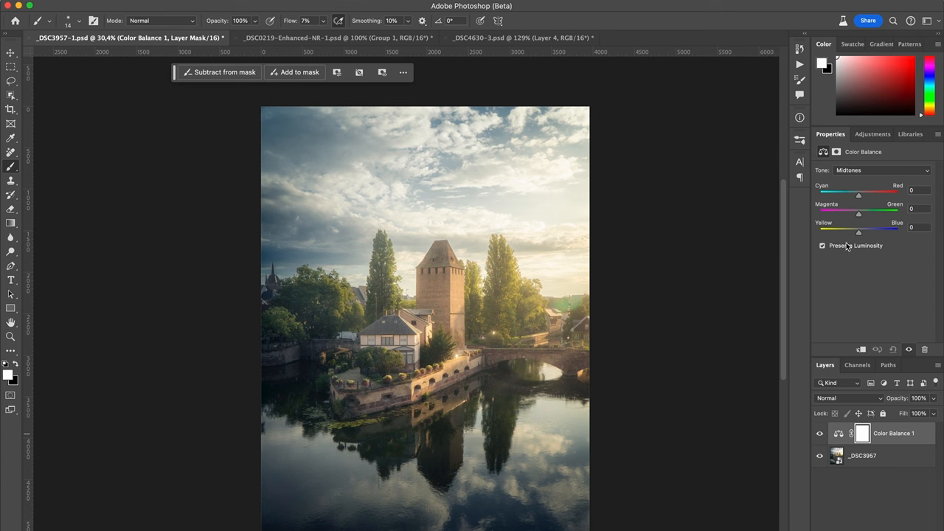
mouse_move(826, 166)
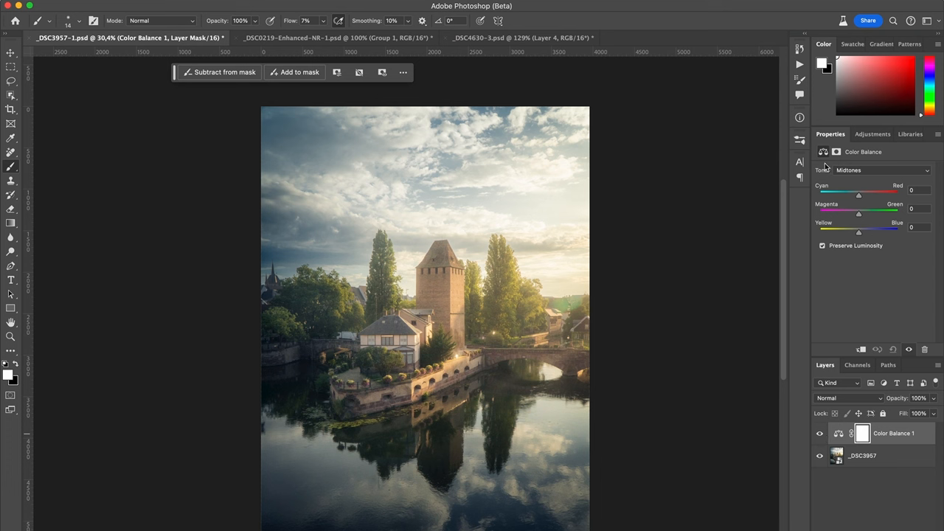
mouse_move(867, 181)
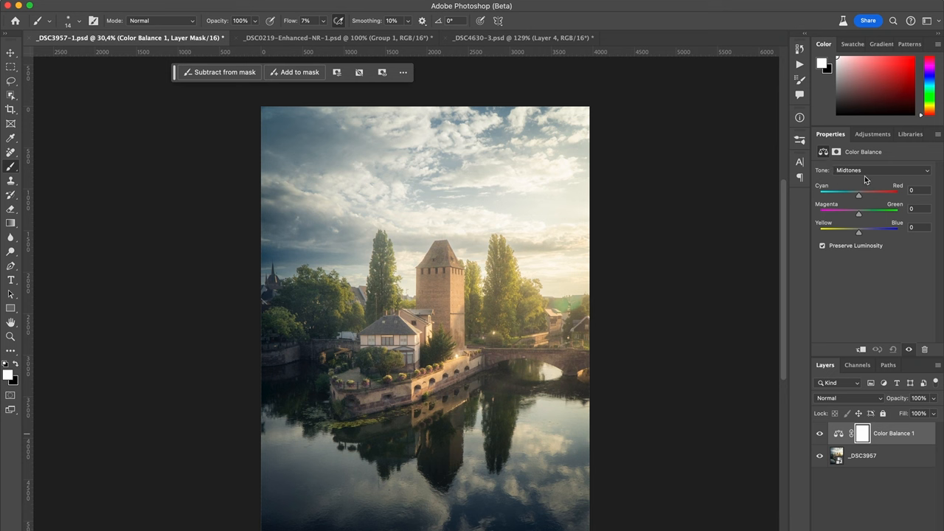
Cycle Color Balance 1's tone range through Shadows and Highlights, ending on Midtones
left_click(882, 170)
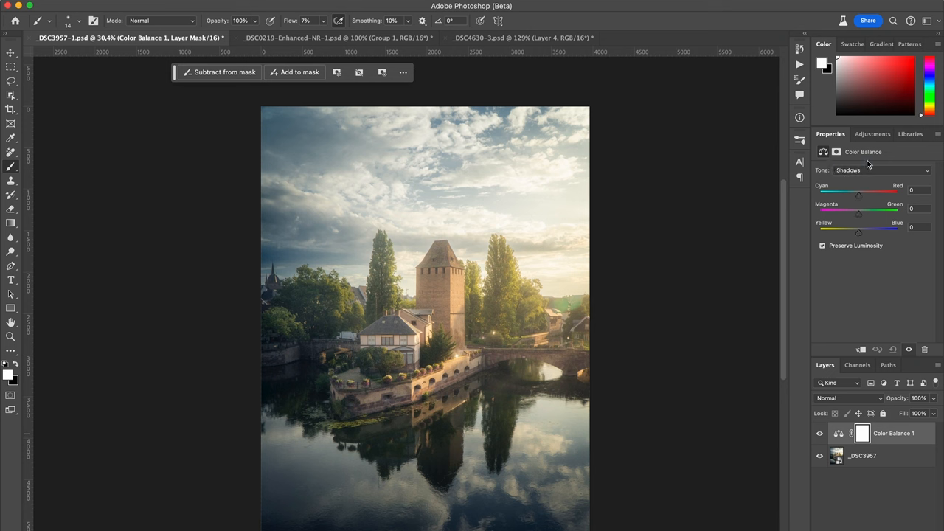
left_click(882, 171)
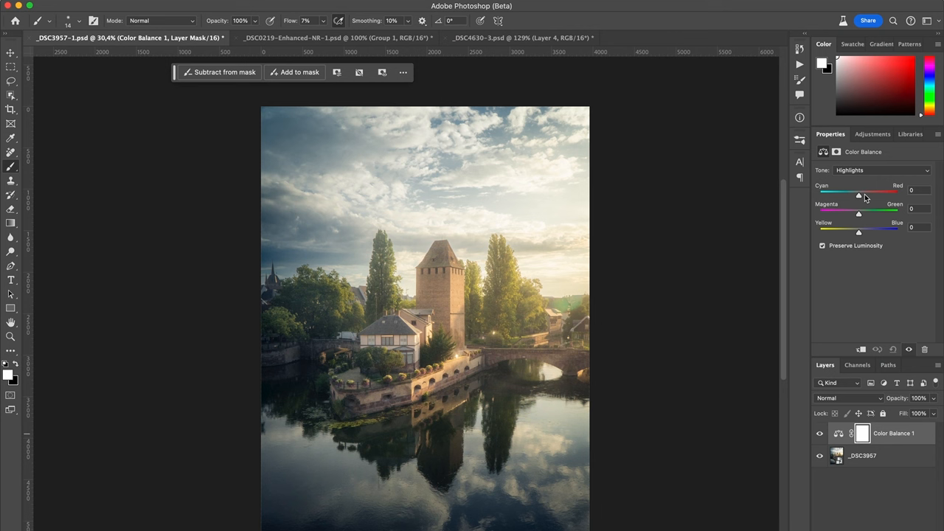
mouse_move(861, 266)
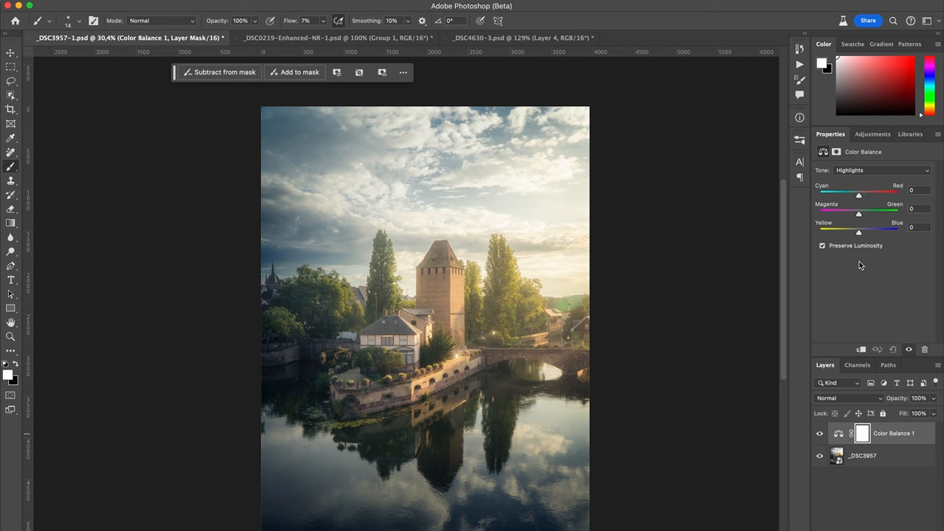
mouse_move(915, 179)
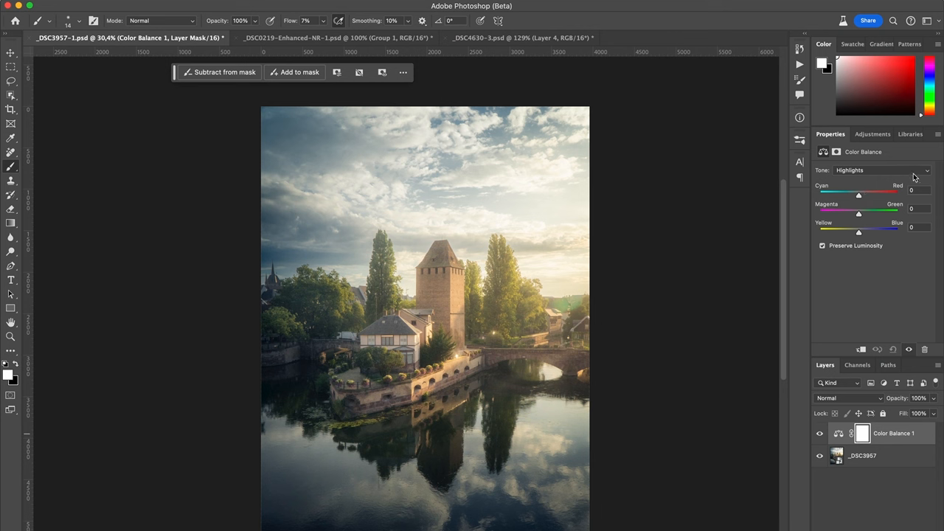
left_click(878, 171)
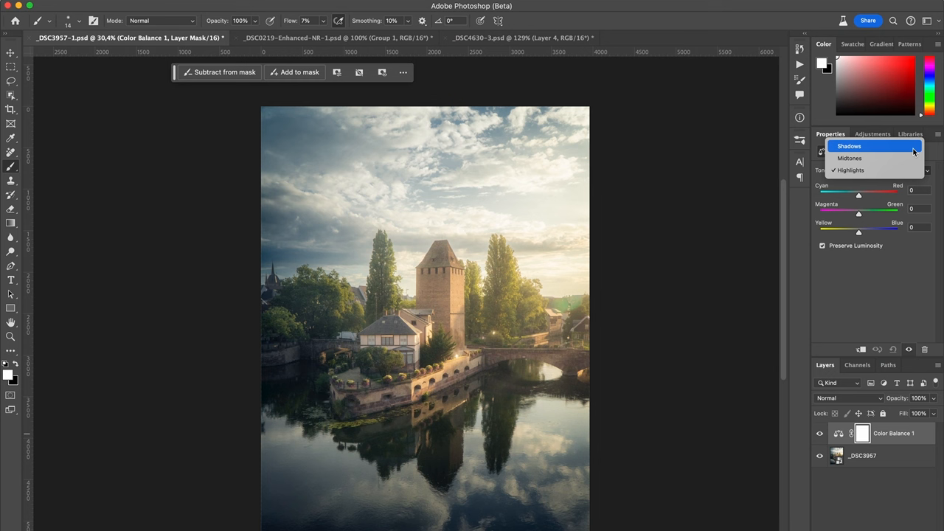
left_click(848, 145)
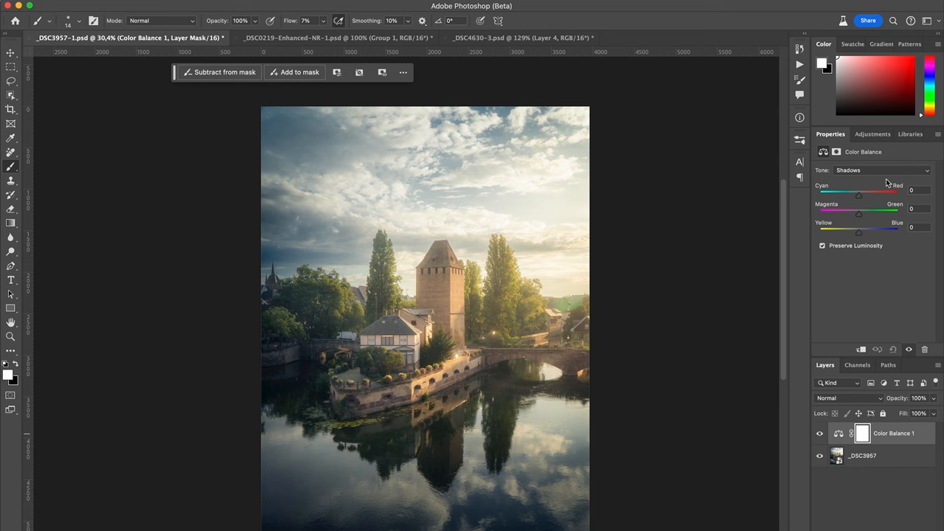
mouse_move(893, 174)
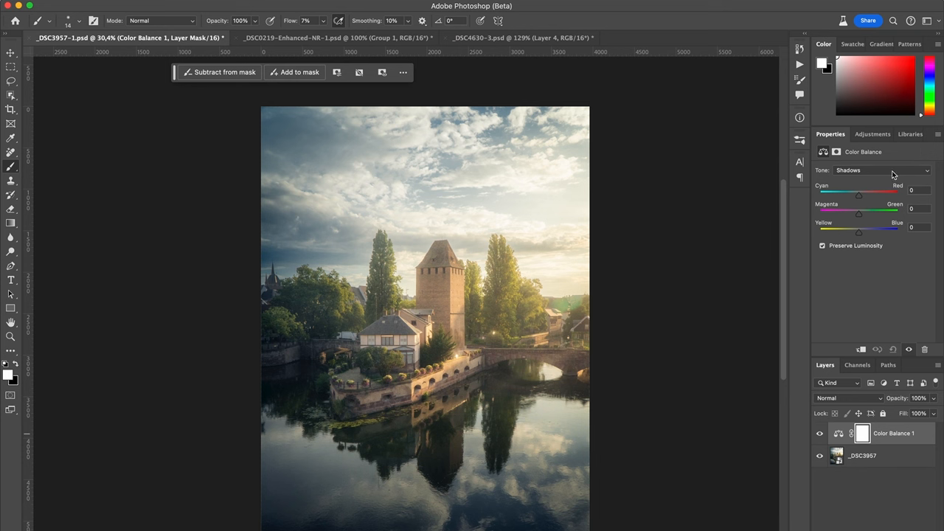
left_click(882, 171)
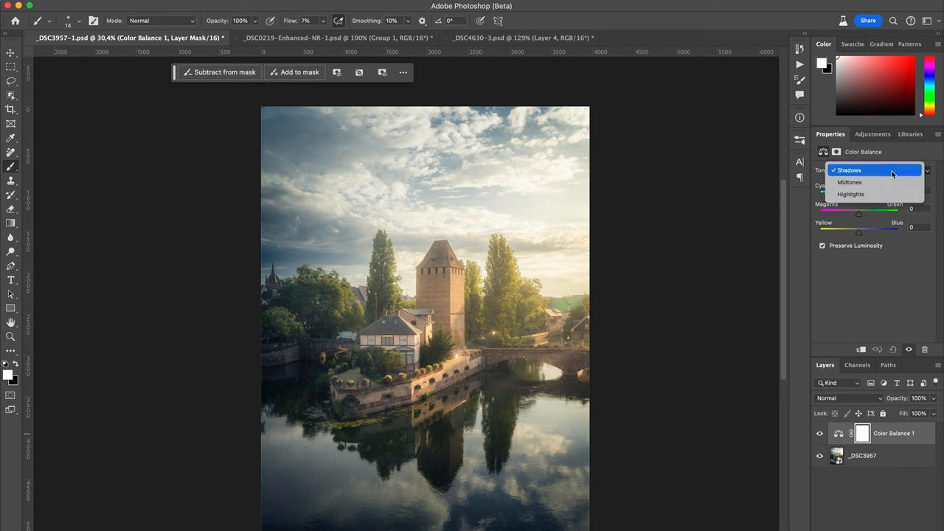
left_click(849, 170)
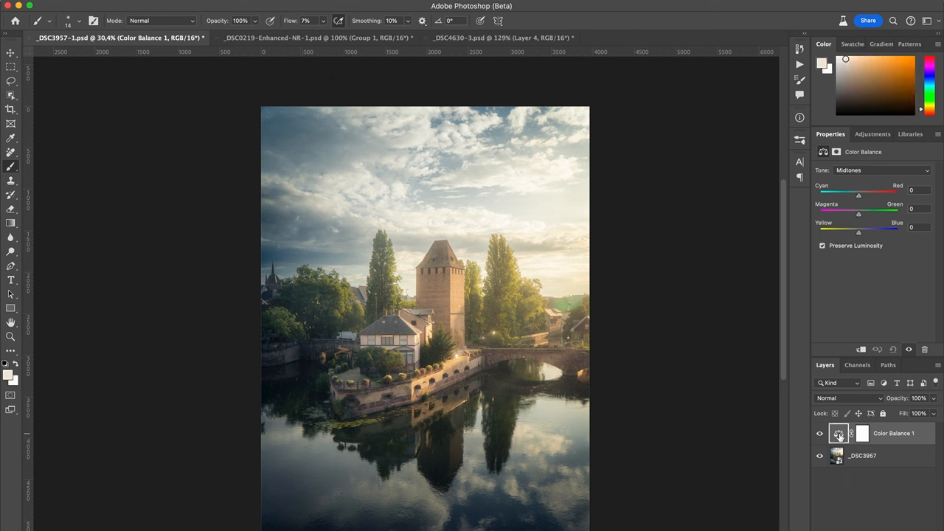
mouse_move(838, 434)
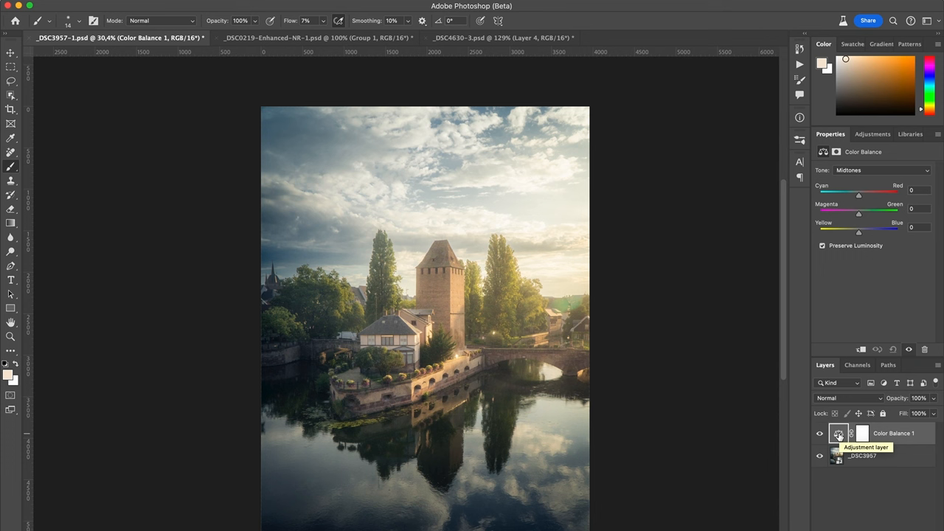
mouse_move(884, 173)
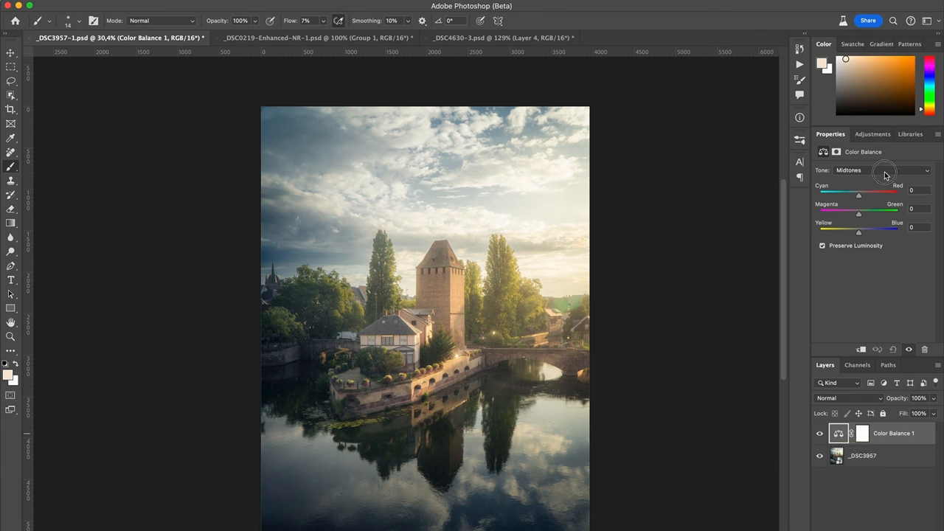
mouse_move(876, 168)
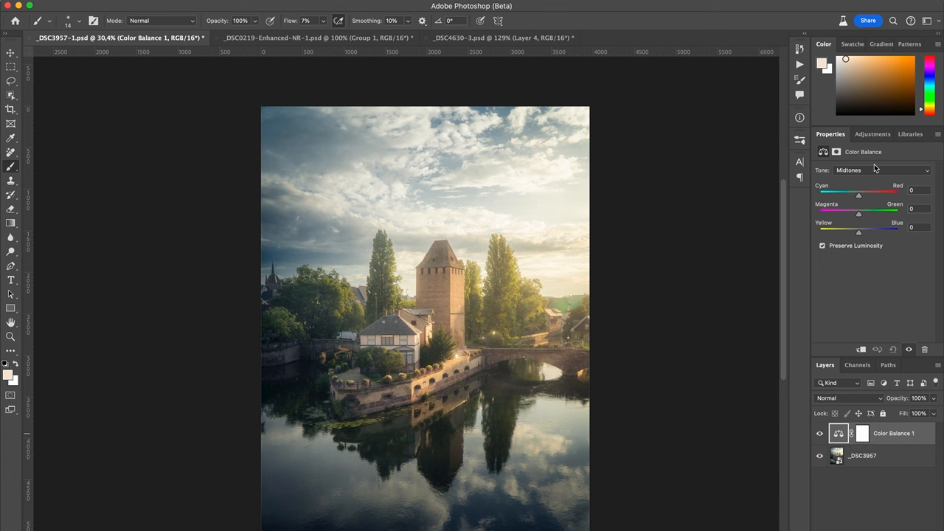
Tint the Color Balance shadows to Yellow/Blue +28 and Cyan/Red +17
left_click(874, 170)
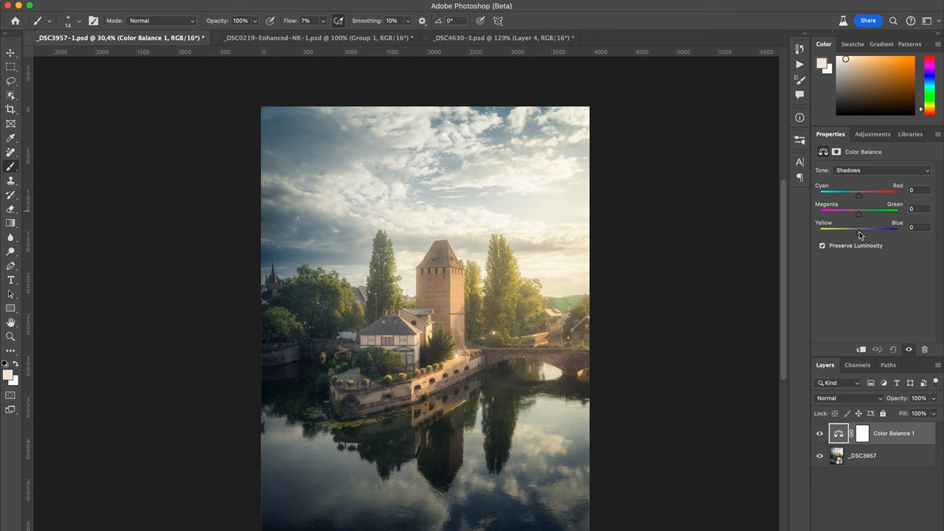
left_click_drag(859, 231, 870, 231)
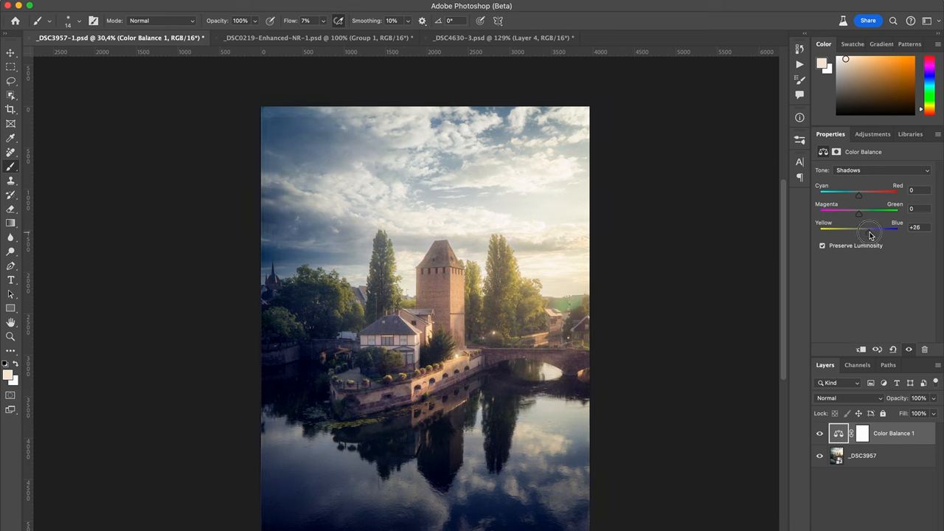
left_click_drag(860, 232, 886, 232)
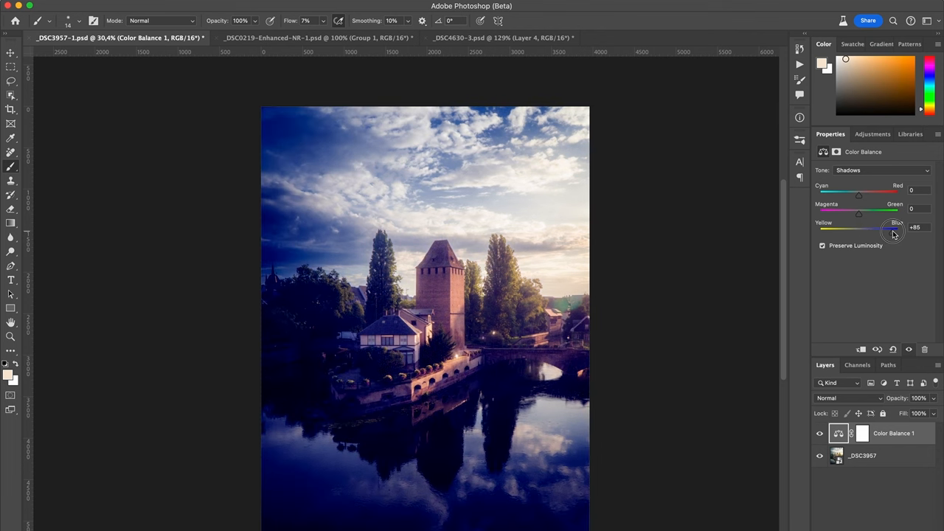
left_click_drag(899, 227, 891, 236)
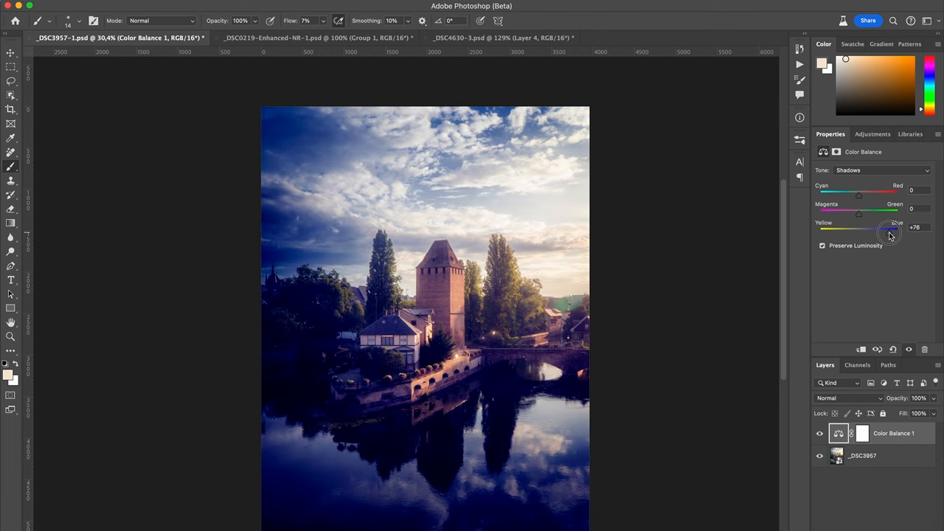
left_click_drag(893, 229, 878, 229)
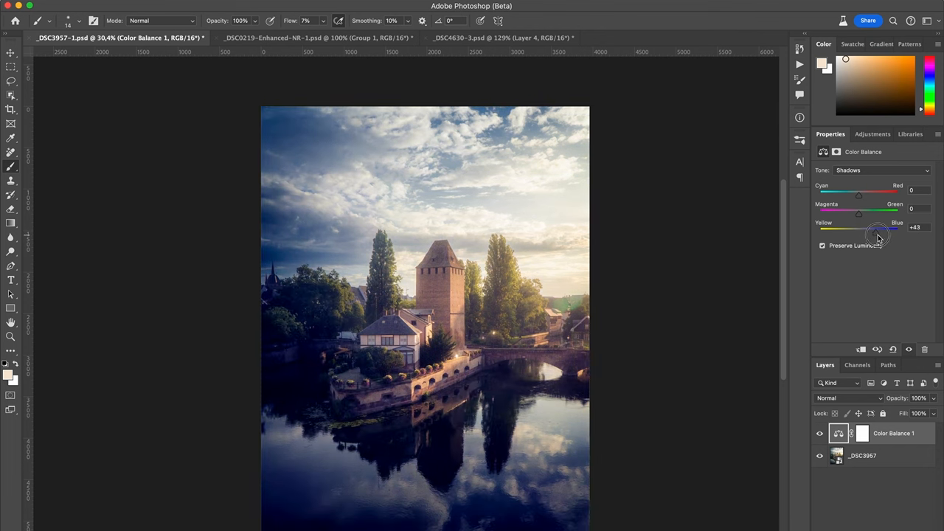
left_click_drag(882, 228, 874, 228)
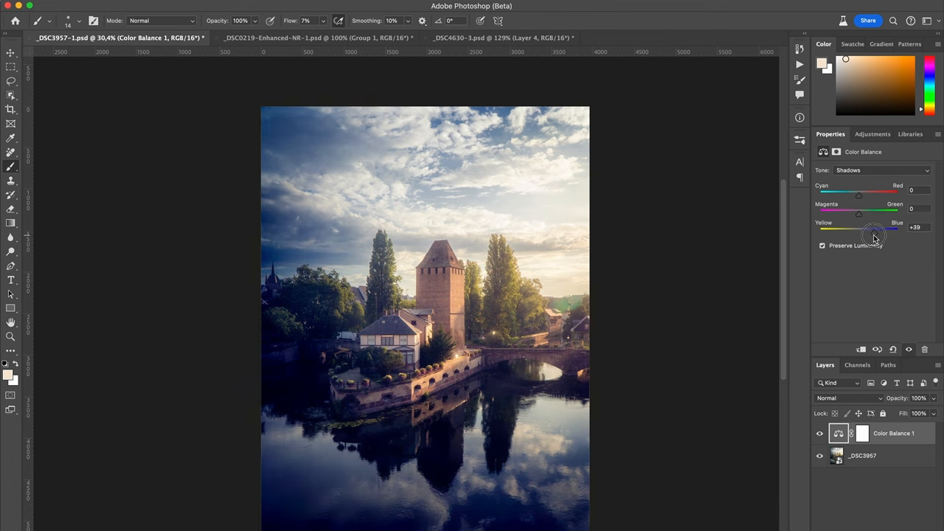
left_click_drag(859, 194, 882, 194)
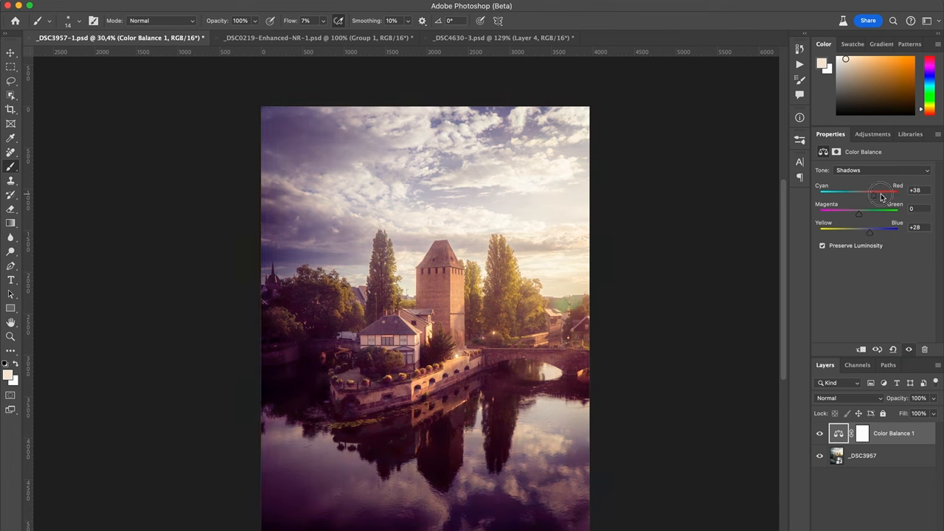
left_click_drag(869, 192, 882, 191)
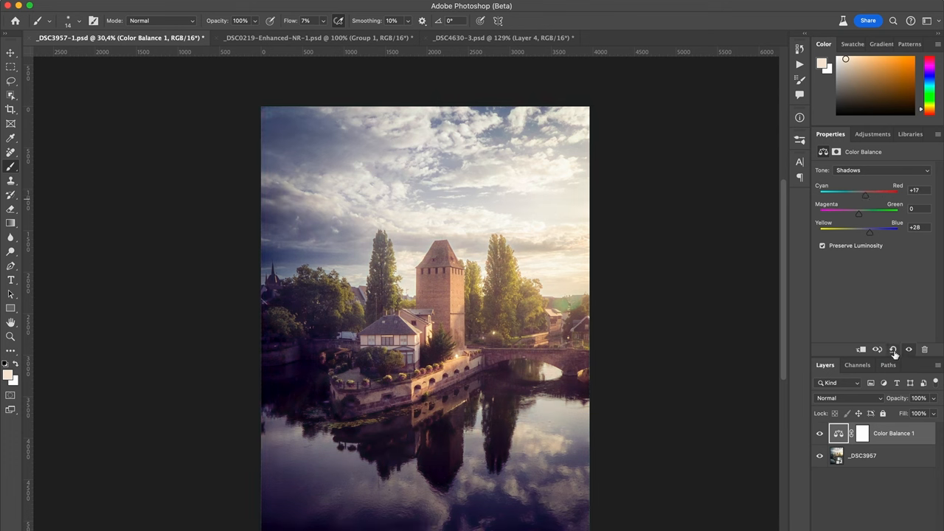
mouse_move(894, 349)
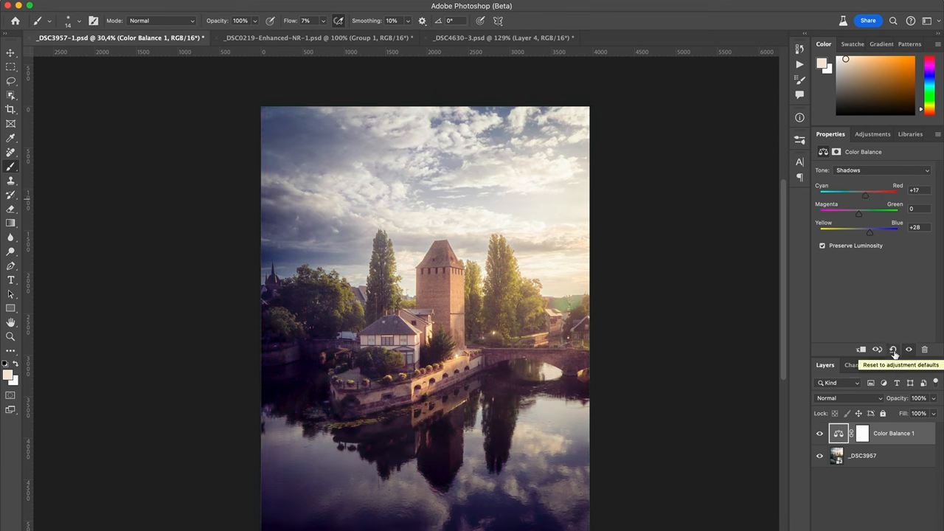
Reset Color Balance, trial Midtones Cyan -43, Magenta -17, Blue +8, then reset again
left_click(893, 349)
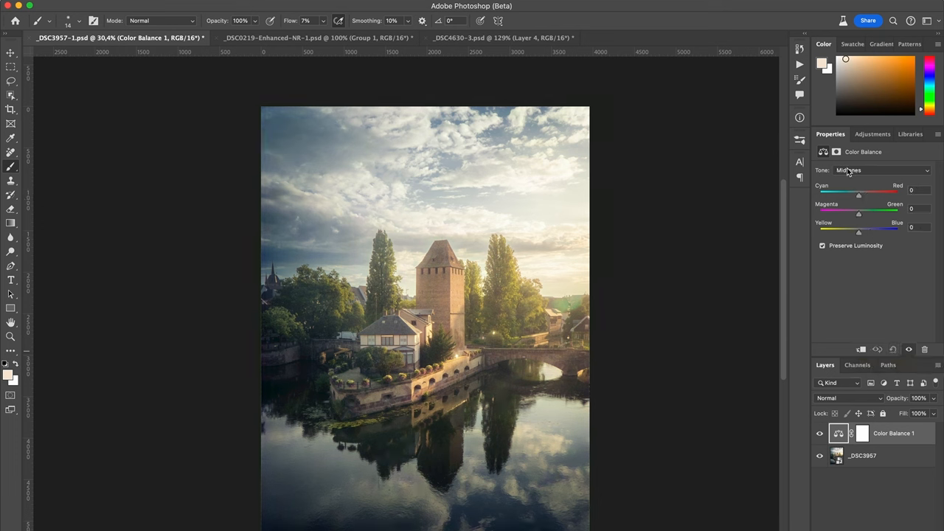
mouse_move(916, 174)
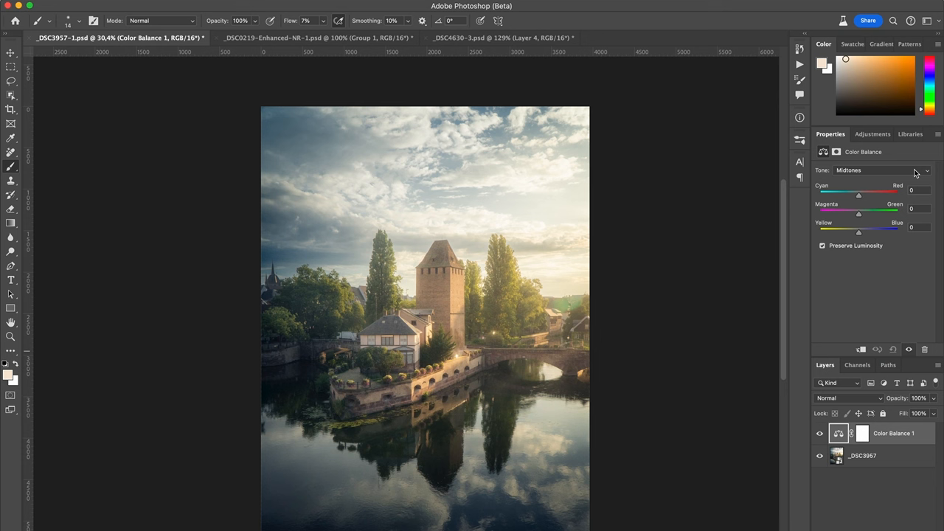
left_click_drag(859, 193, 846, 193)
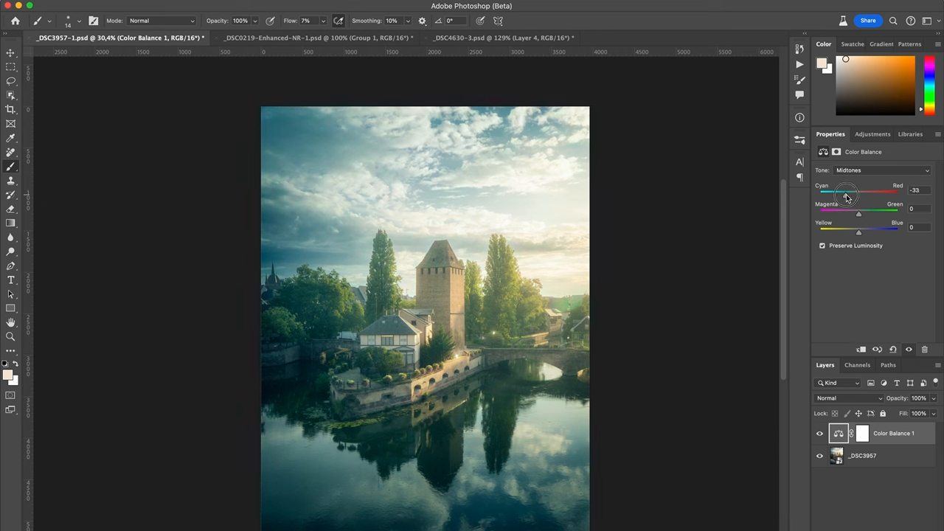
left_click_drag(847, 193, 843, 194)
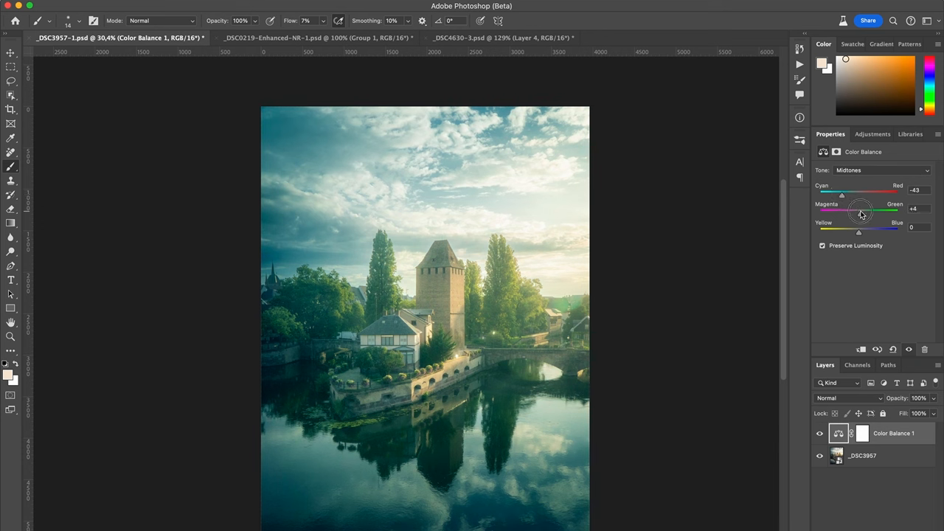
left_click_drag(861, 212, 852, 211)
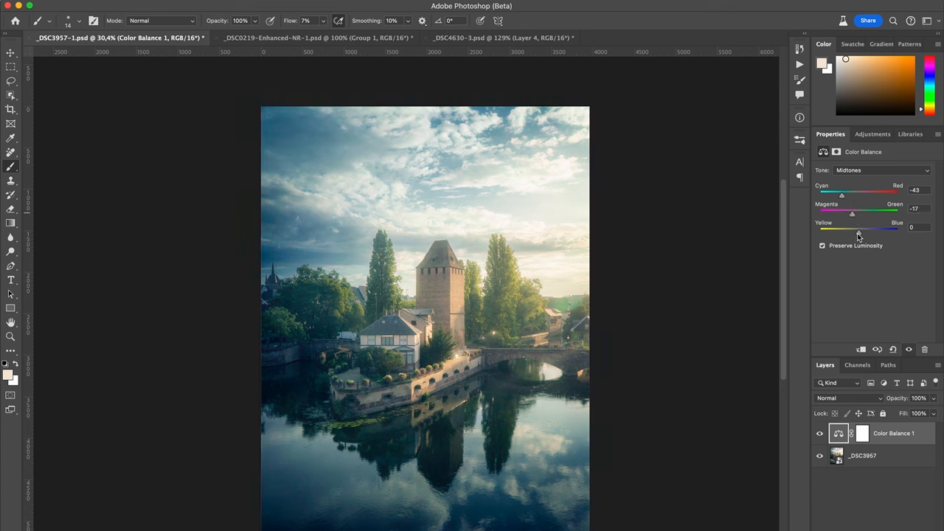
left_click_drag(858, 227, 863, 227)
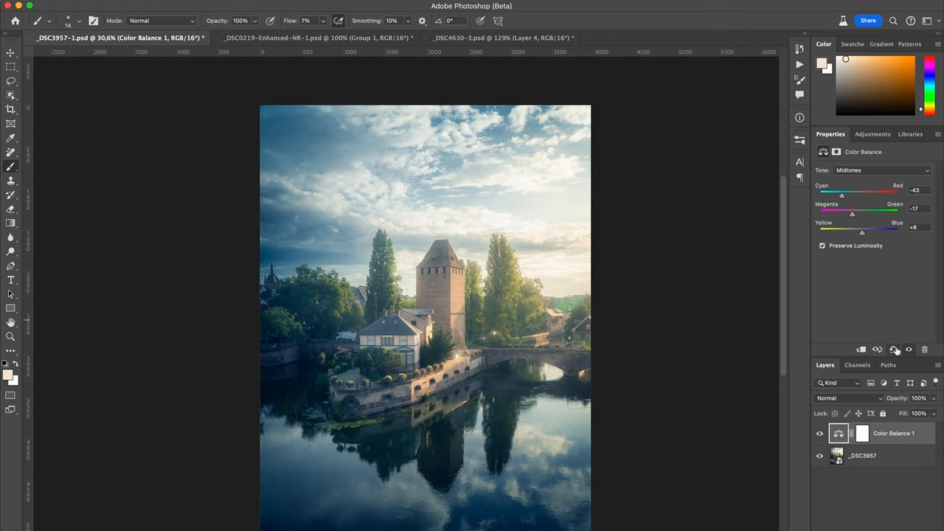
left_click(894, 350)
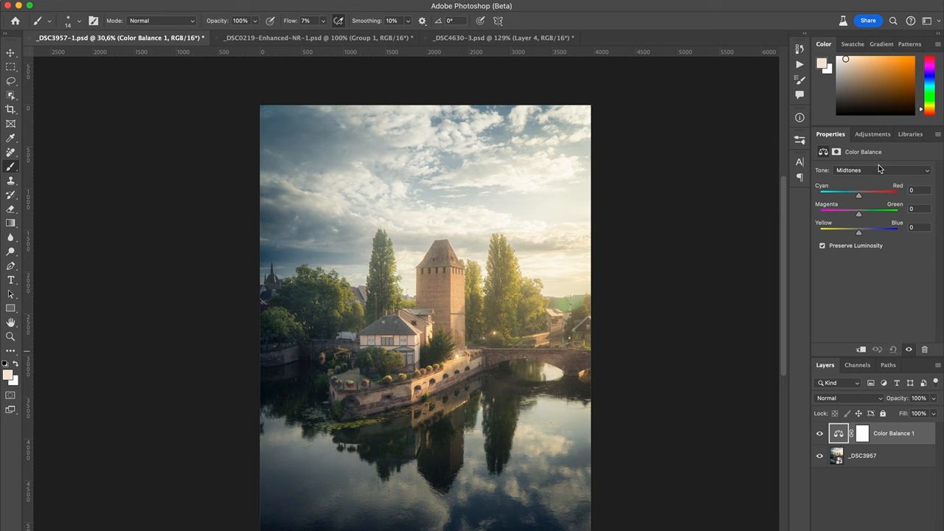
left_click(874, 170)
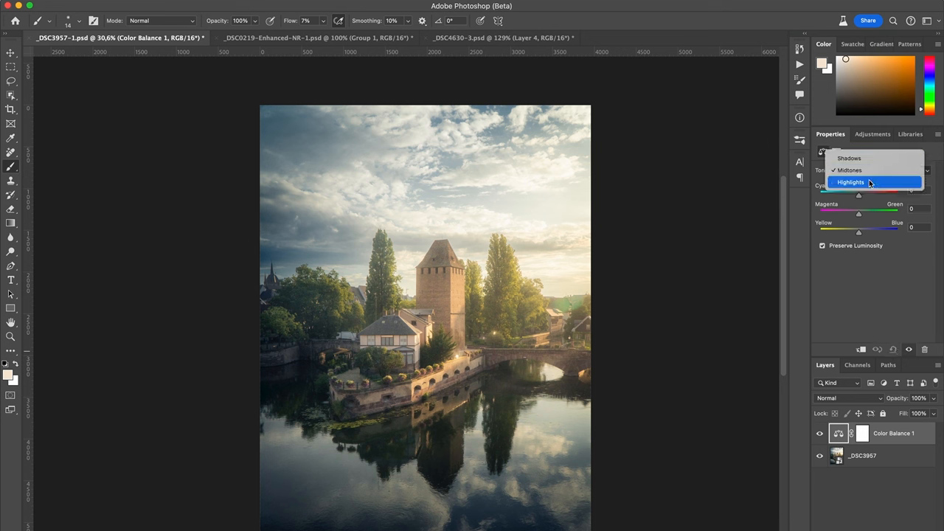
left_click(852, 182)
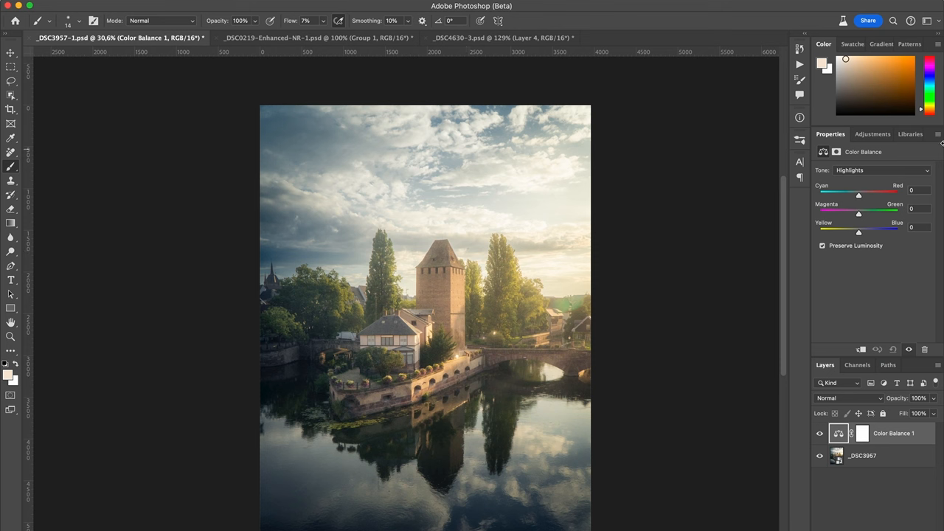
left_click_drag(859, 232, 859, 231)
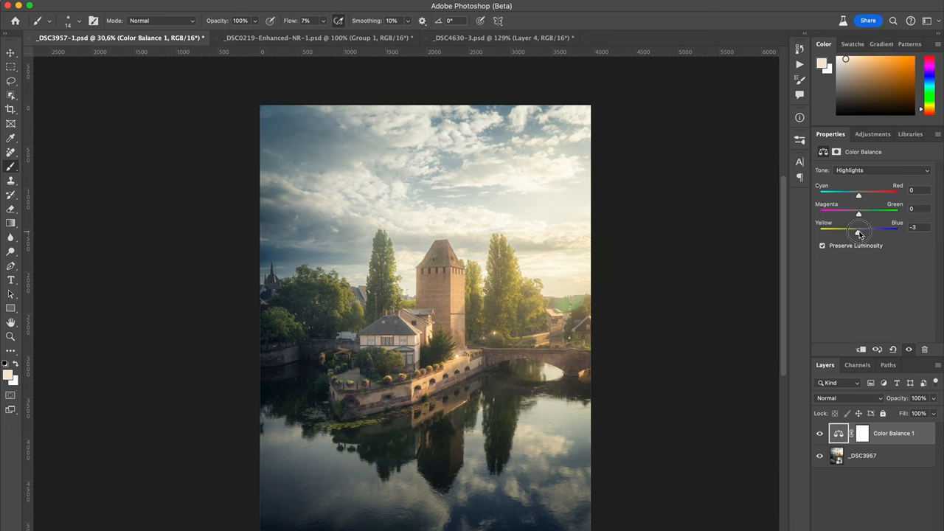
left_click_drag(859, 231, 856, 231)
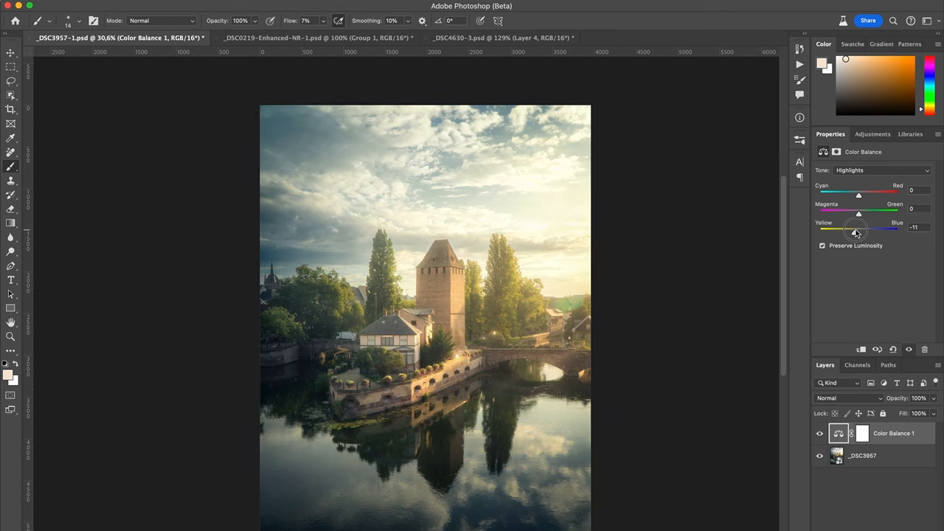
left_click_drag(859, 233, 853, 233)
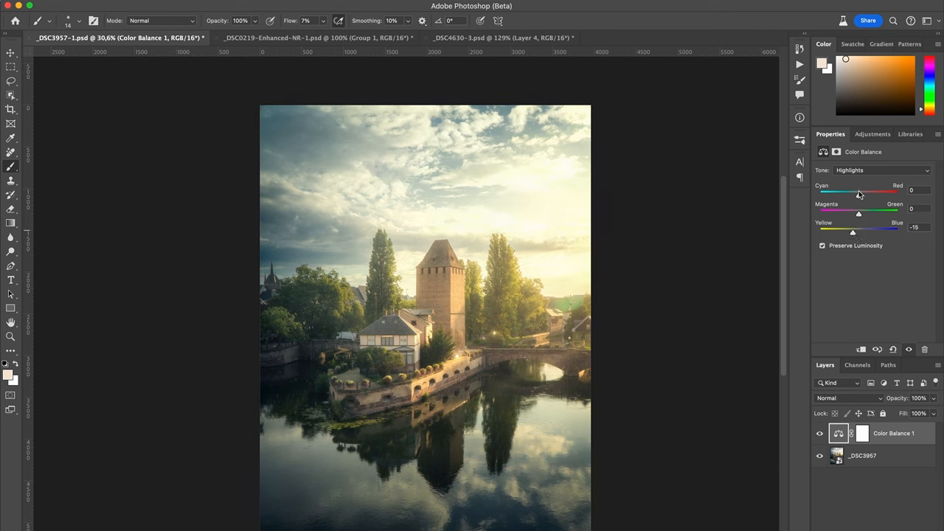
left_click_drag(858, 191, 875, 190)
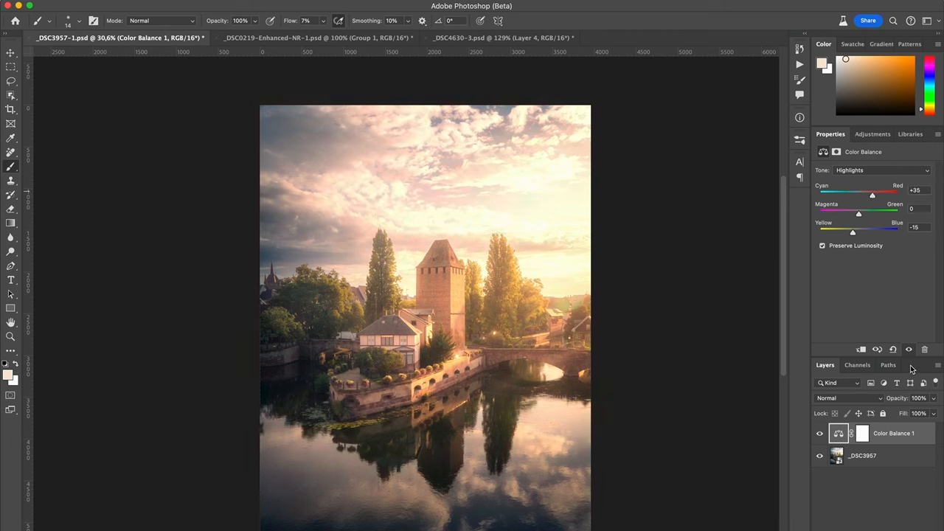
left_click(882, 170)
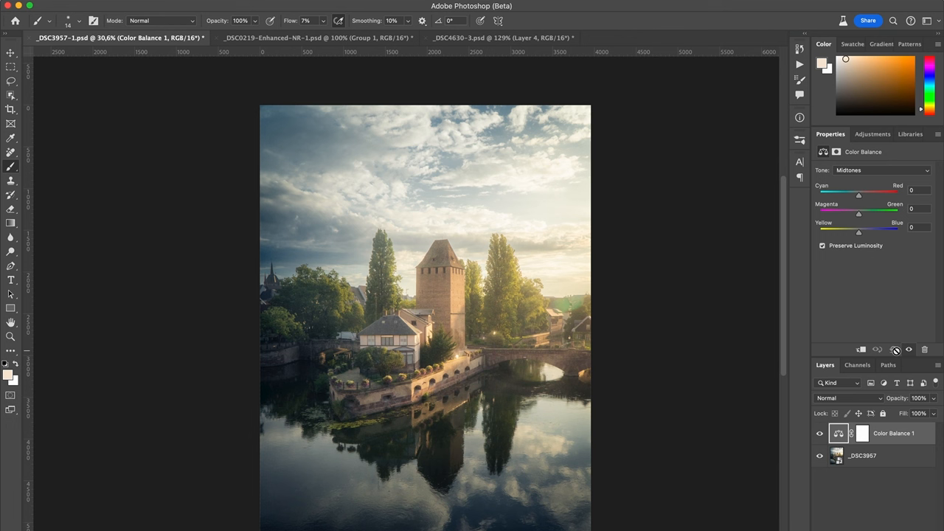
Switch Color Balance to Shadows and set Yellow/Blue +7 and Cyan/Red -3
left_click(882, 170)
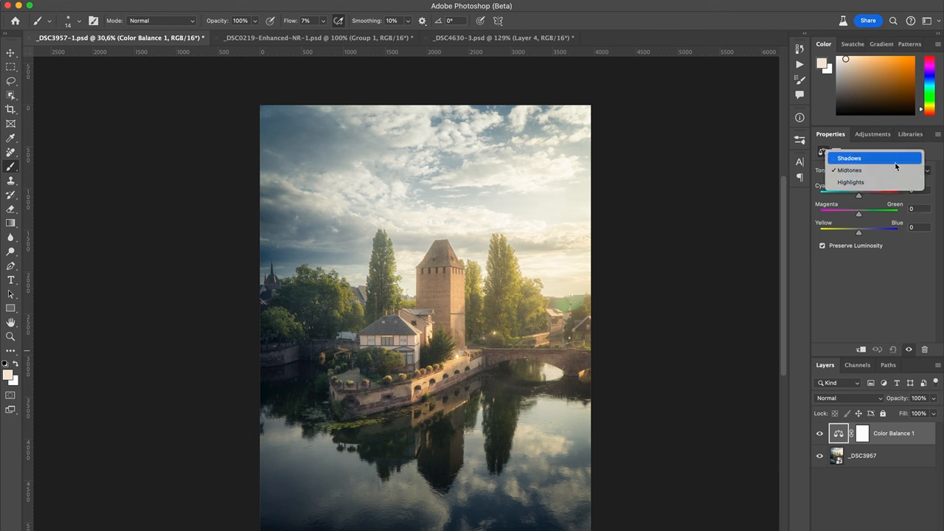
left_click(849, 158)
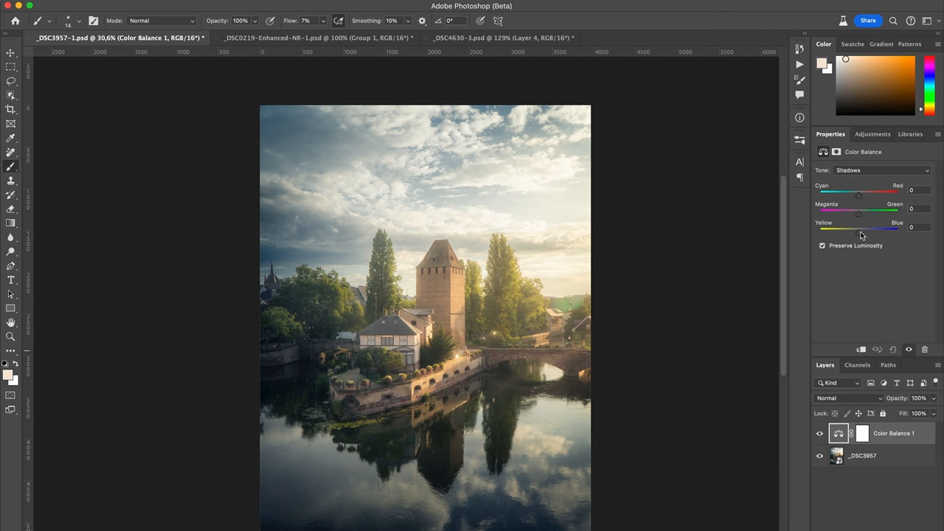
left_click_drag(859, 233, 863, 233)
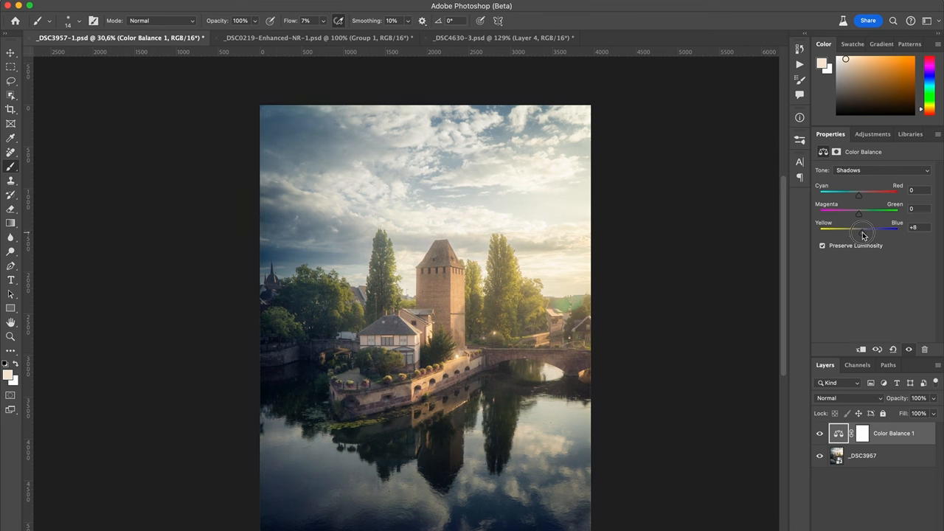
left_click_drag(864, 232, 862, 235)
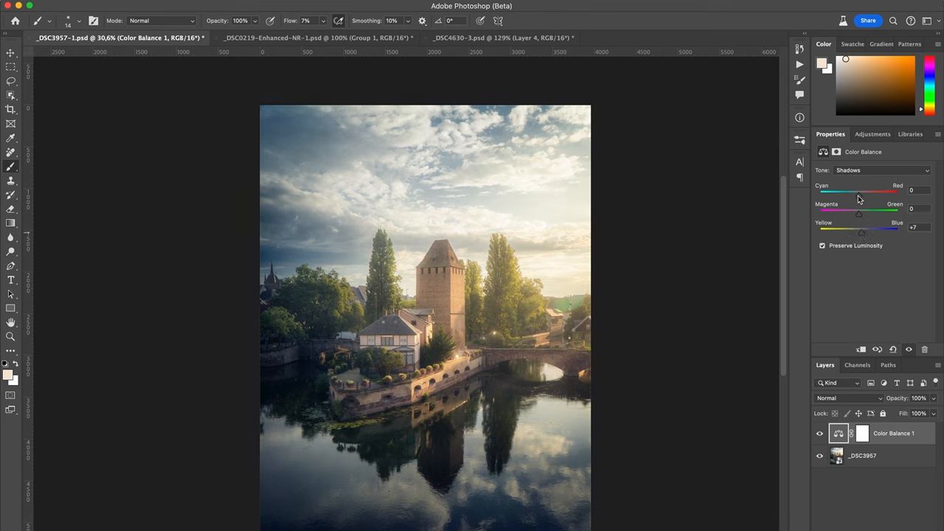
left_click_drag(870, 193, 858, 193)
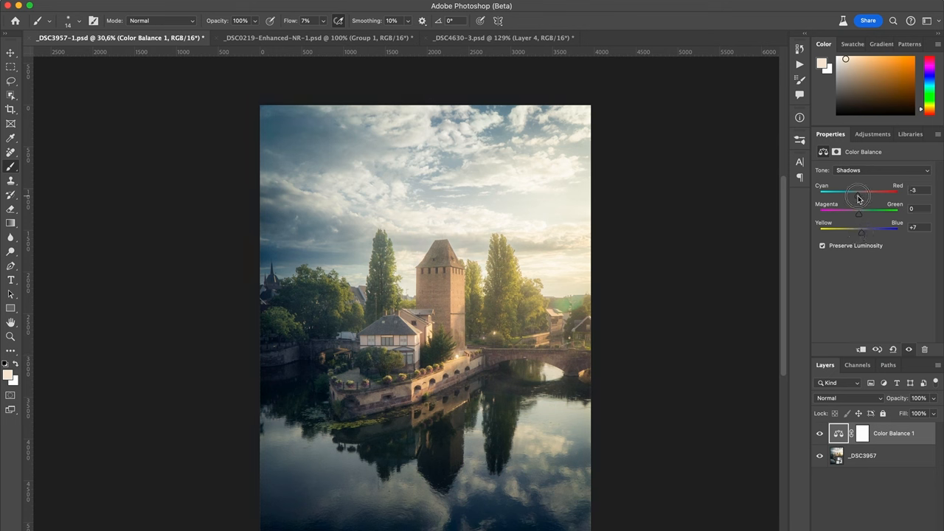
left_click_drag(858, 194, 848, 194)
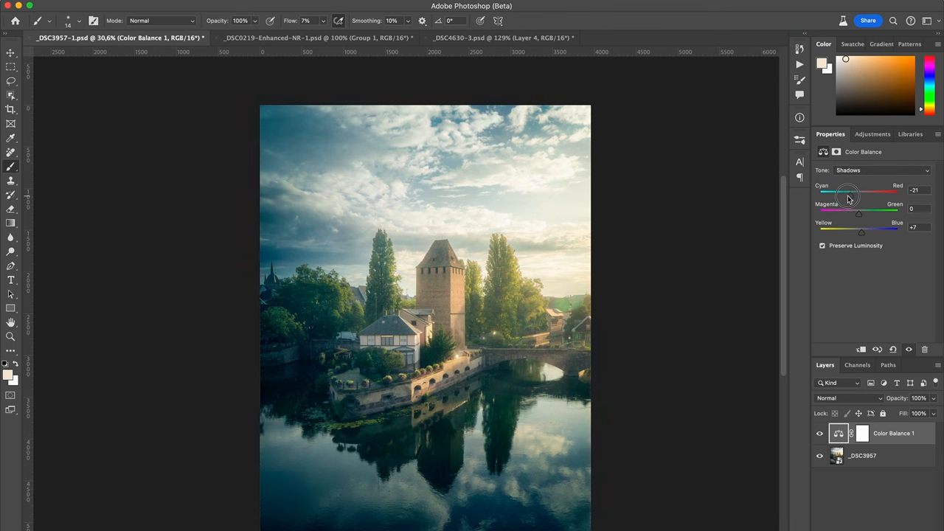
left_click_drag(848, 193, 859, 194)
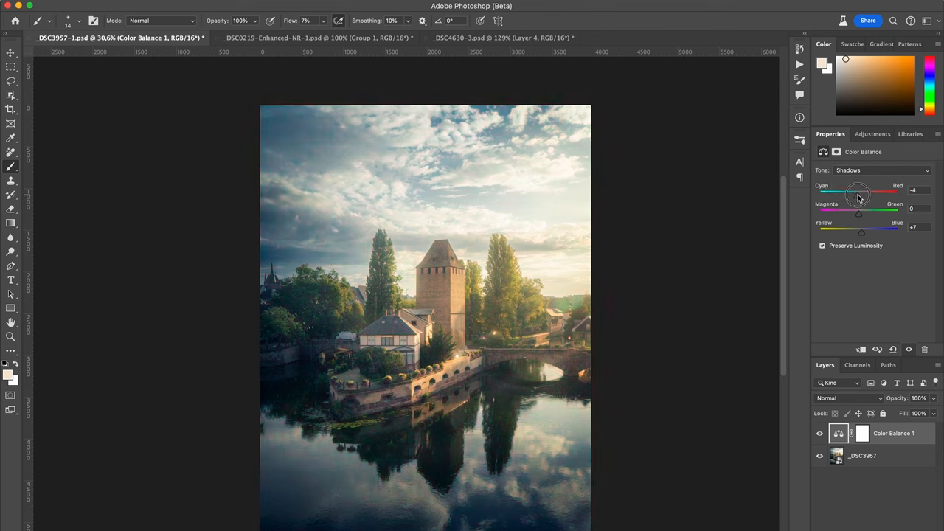
left_click_drag(857, 190, 859, 190)
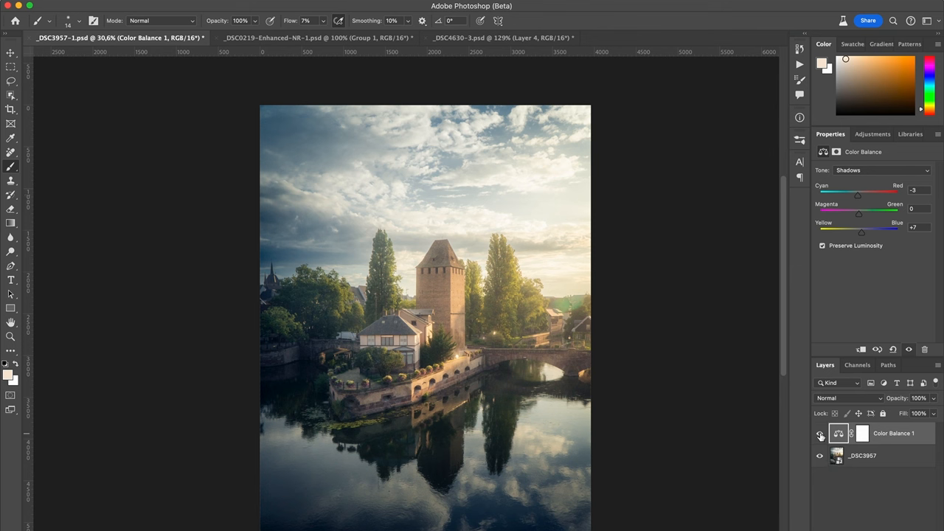
Switch to Highlights and set Cyan/Red +7 and Yellow/Blue -4
left_click(882, 171)
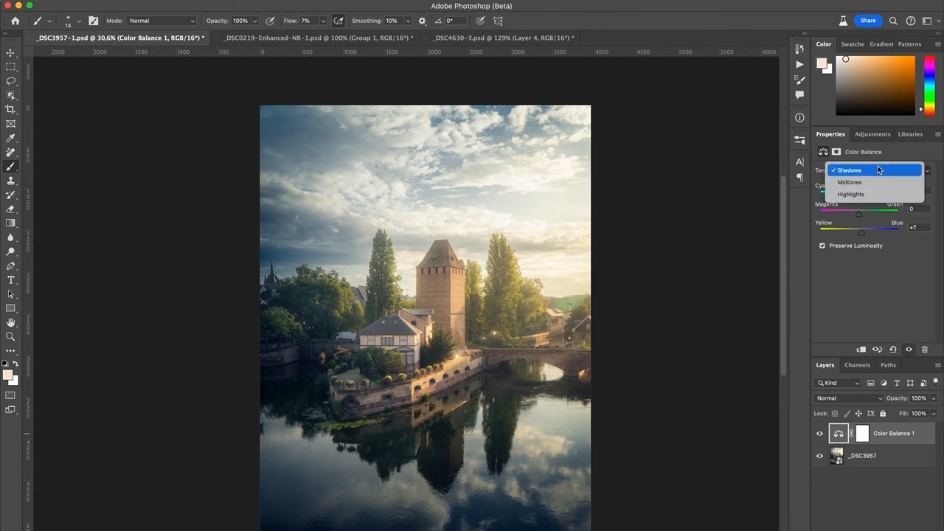
left_click(851, 194)
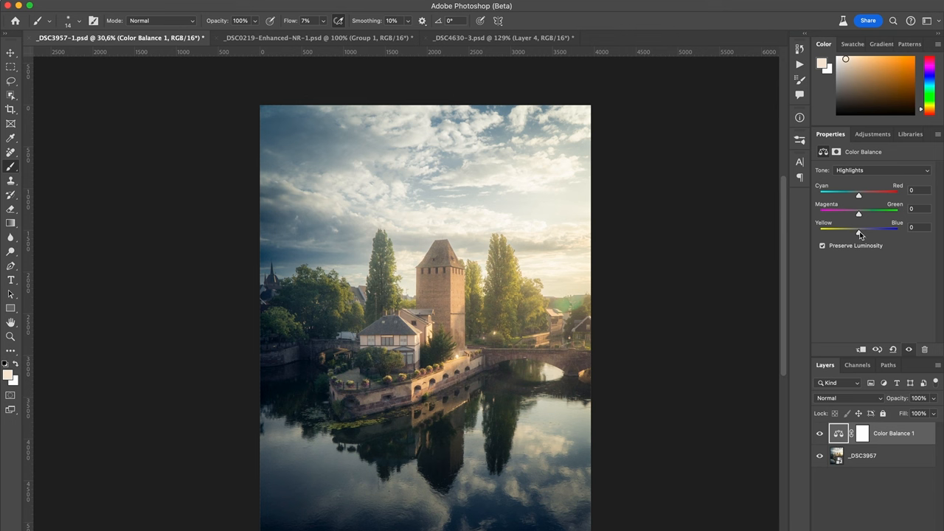
left_click_drag(859, 230, 857, 233)
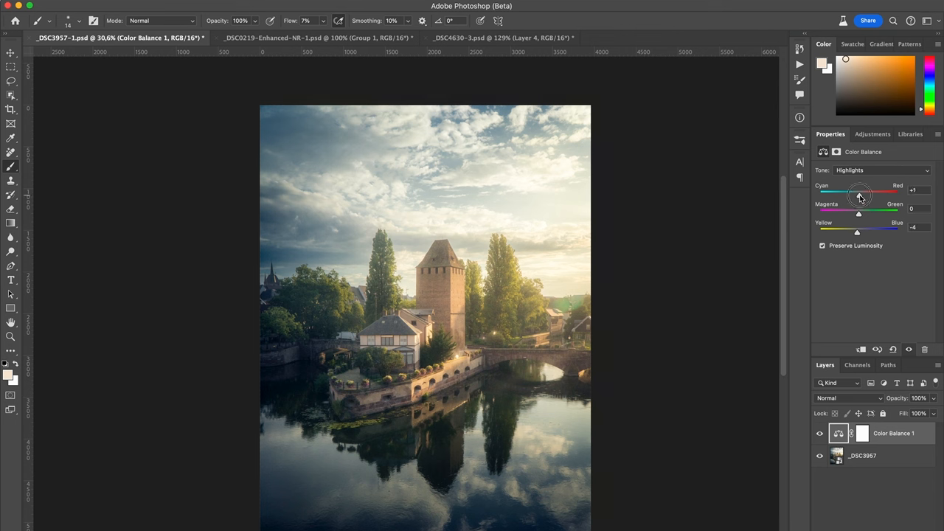
left_click_drag(859, 189, 865, 190)
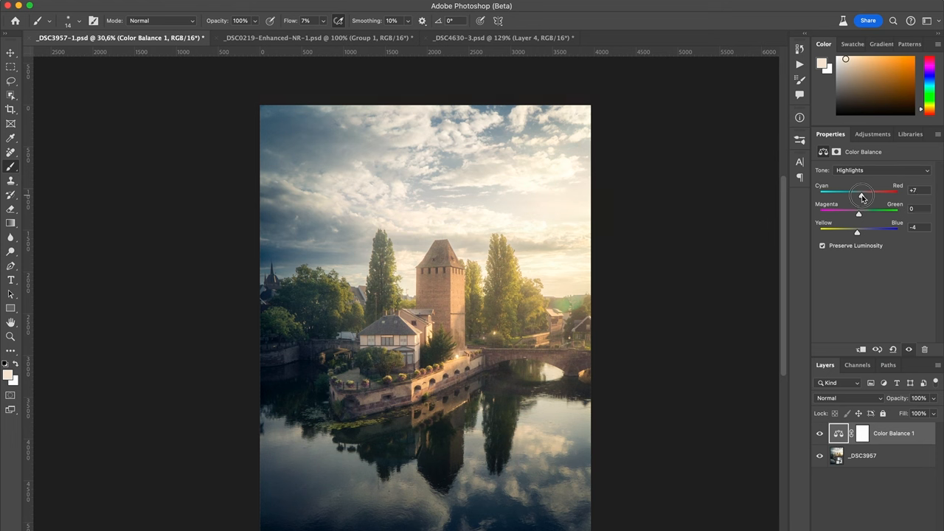
left_click(820, 439)
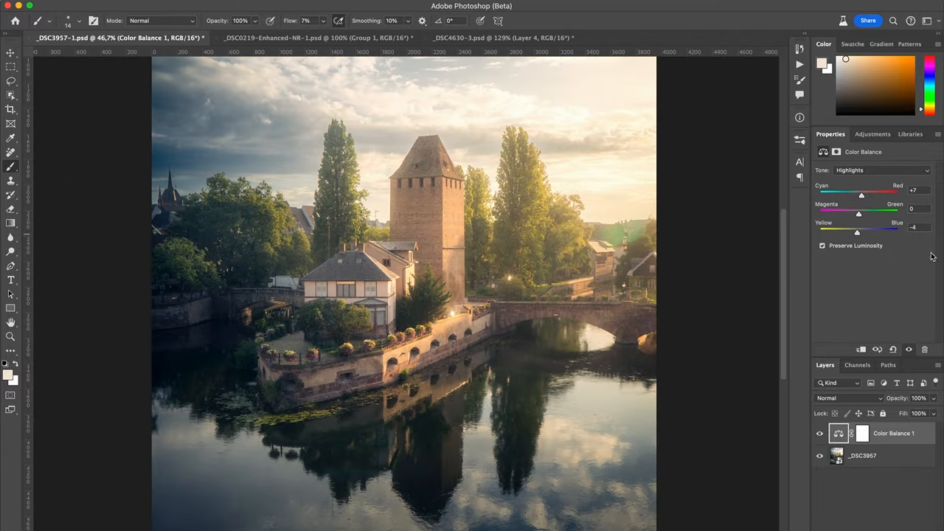
Create Color Balance 2 from the adjustment type list, then select a Color Balance mask
left_click(882, 170)
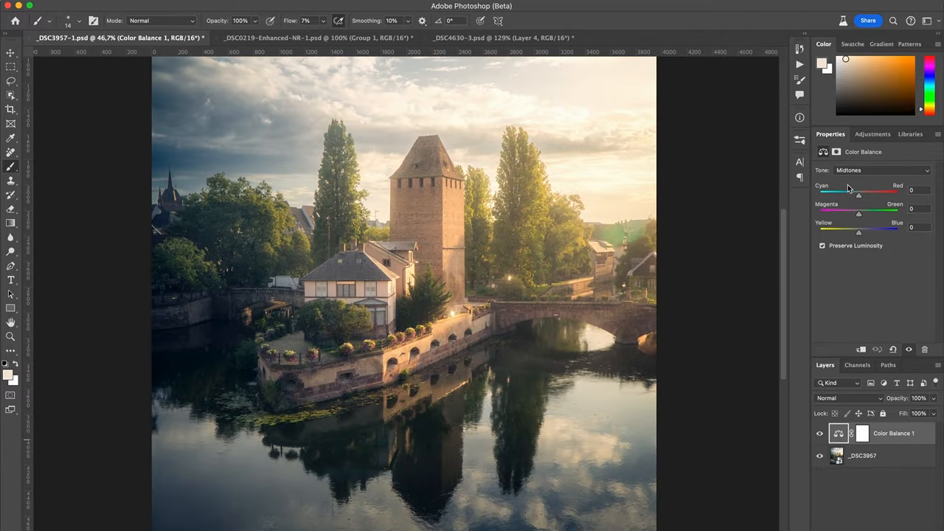
left_click(870, 133)
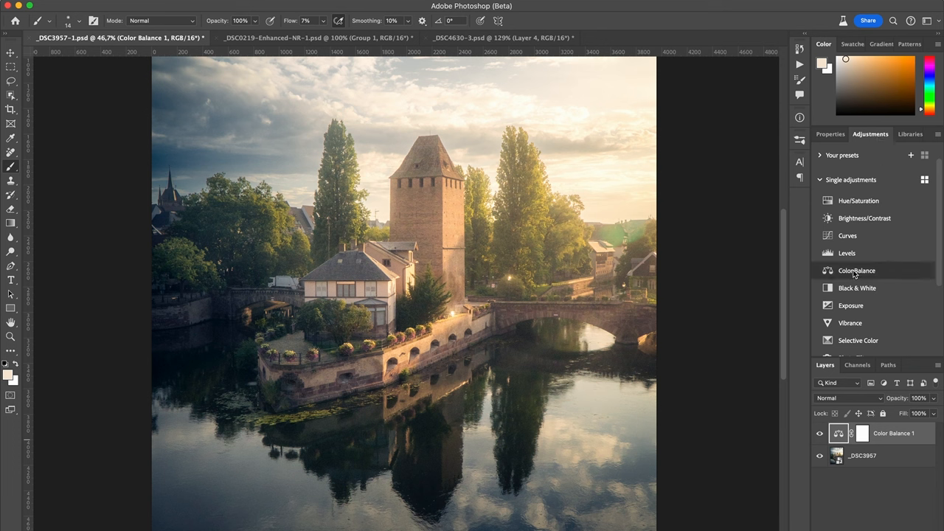
left_click(857, 270)
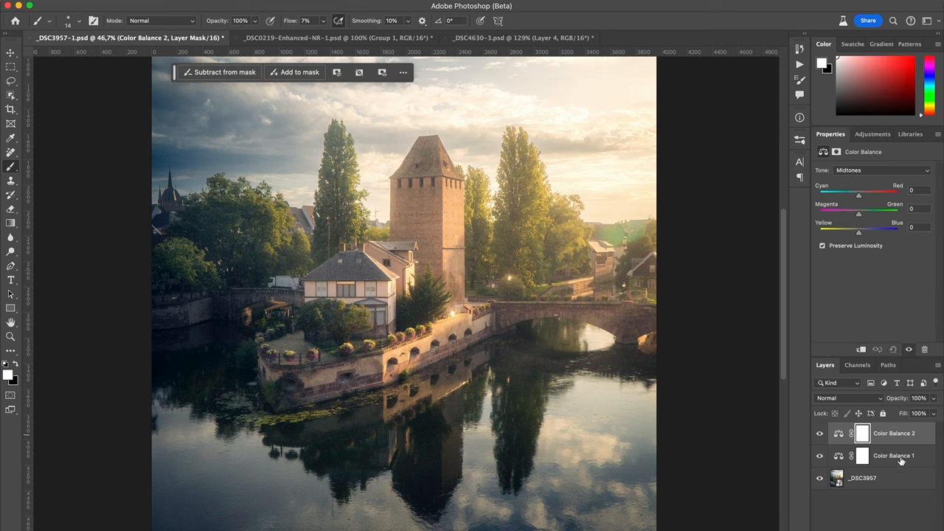
left_click(893, 455)
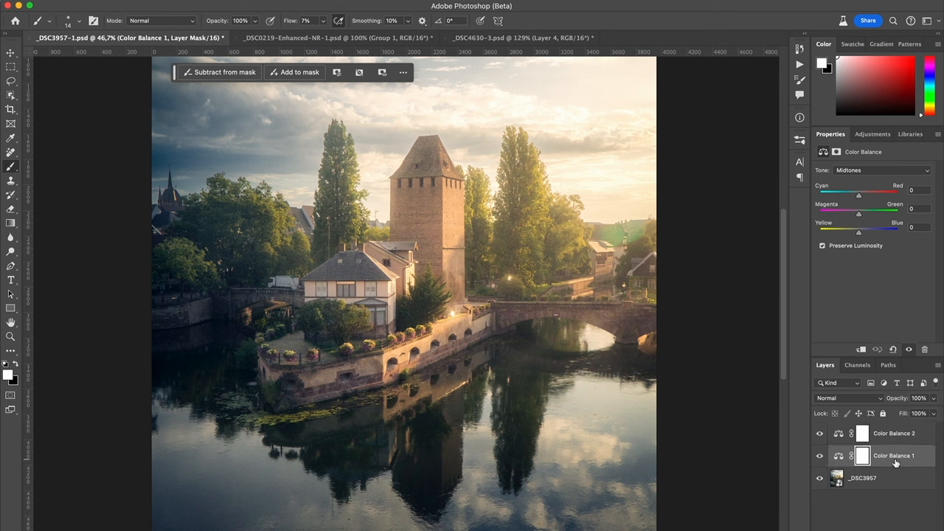
mouse_move(898, 441)
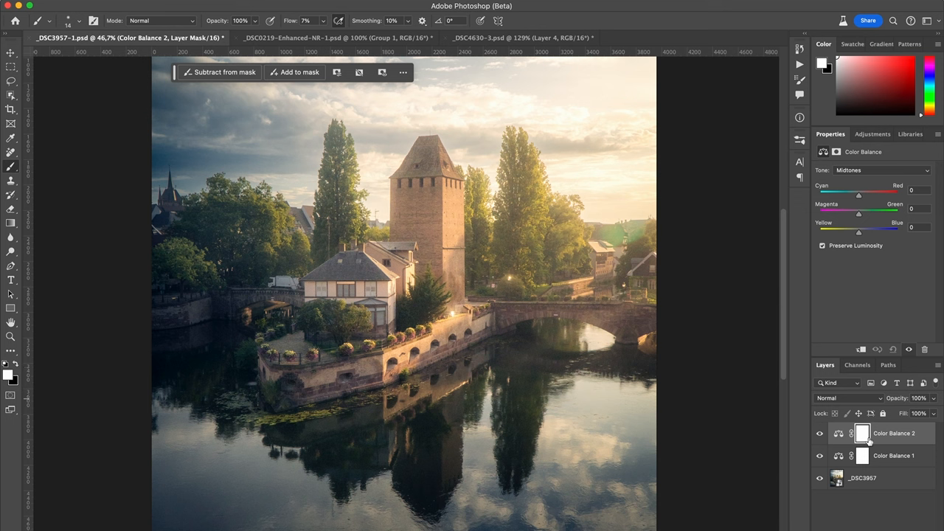
Outline the riverside wall and bridge in Color Balance 2's mask, then return to the photo view
left_click(864, 433)
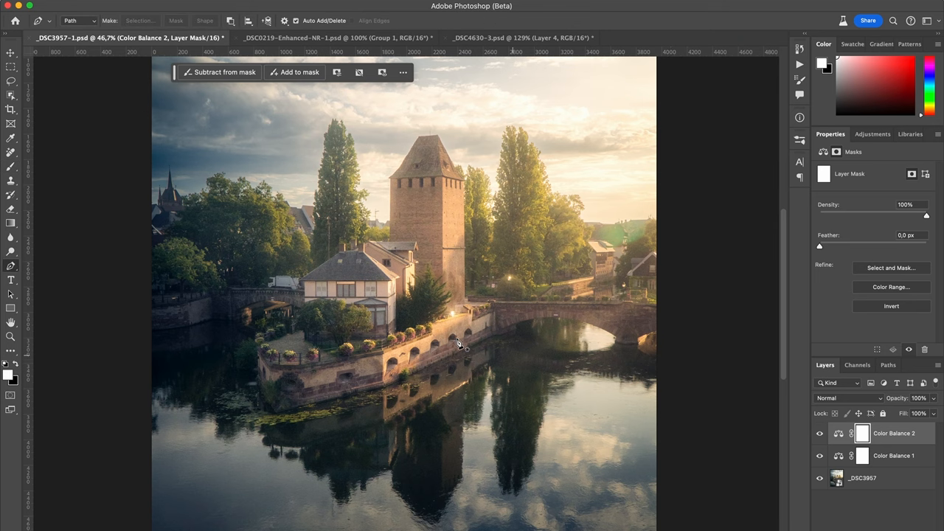
mouse_move(619, 328)
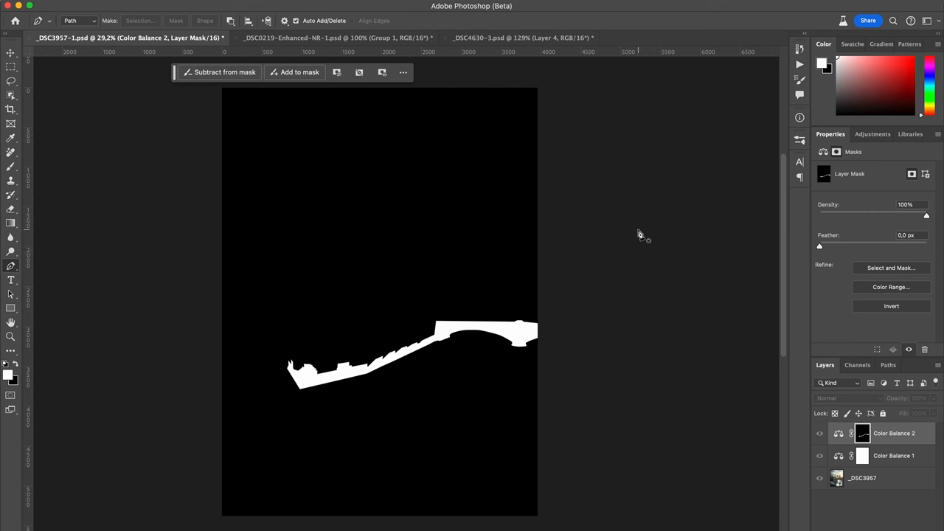
mouse_move(863, 433)
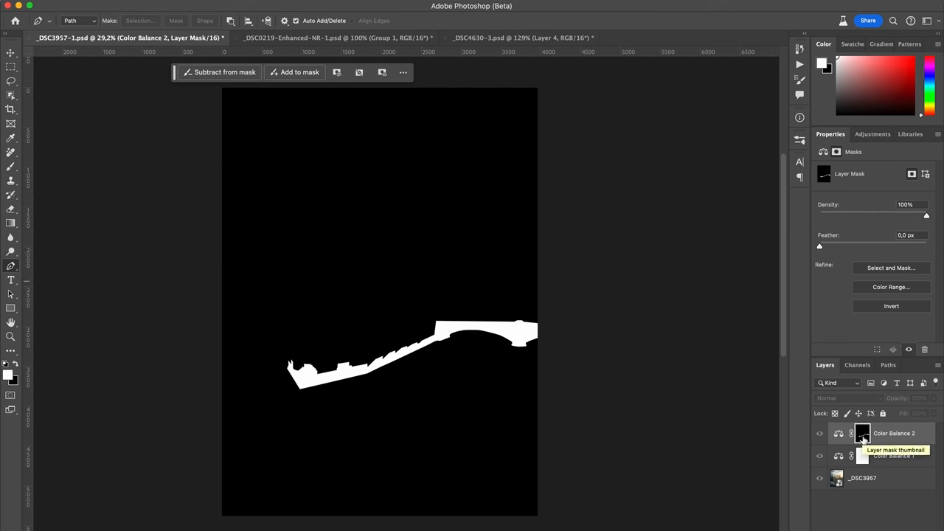
left_click(839, 433)
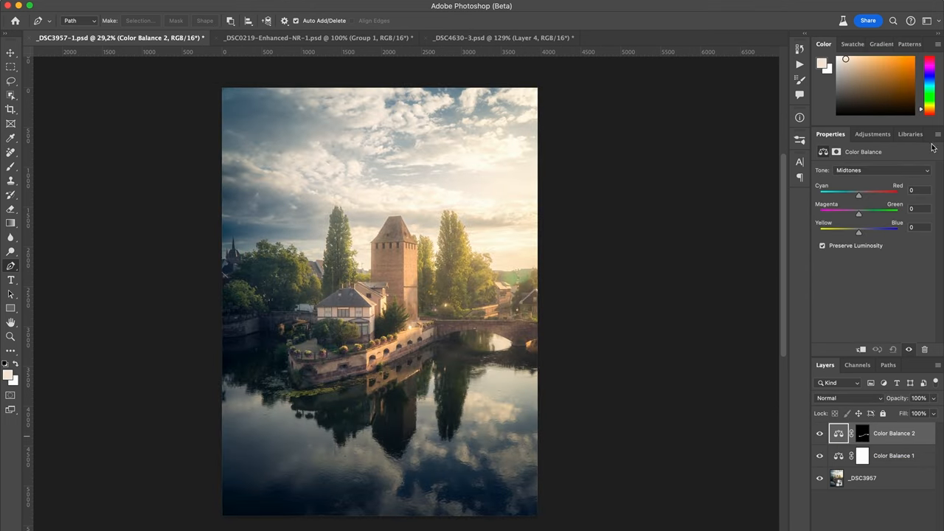
mouse_move(707, 275)
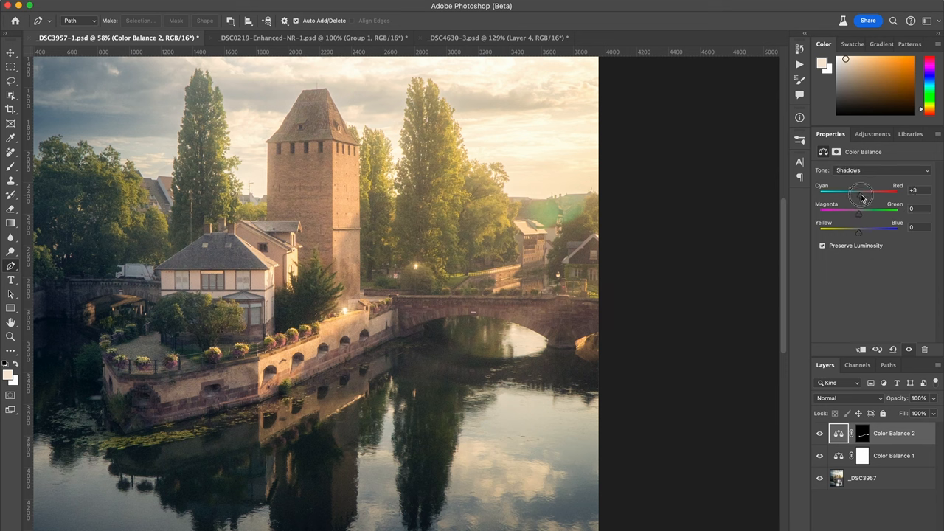
Give Color Balance 2 Shadows Red +7, Midtones Red +1 and Blue -1, then hide it
left_click_drag(858, 190, 864, 191)
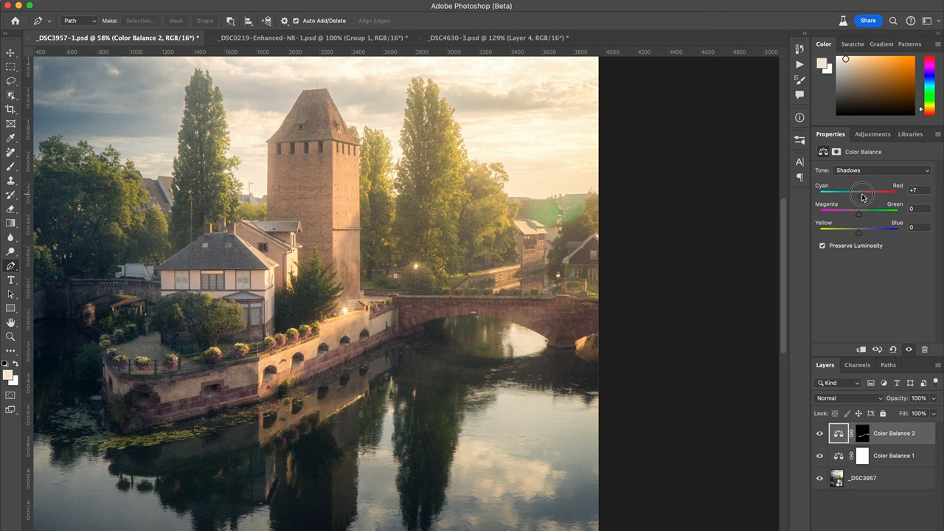
left_click(882, 170)
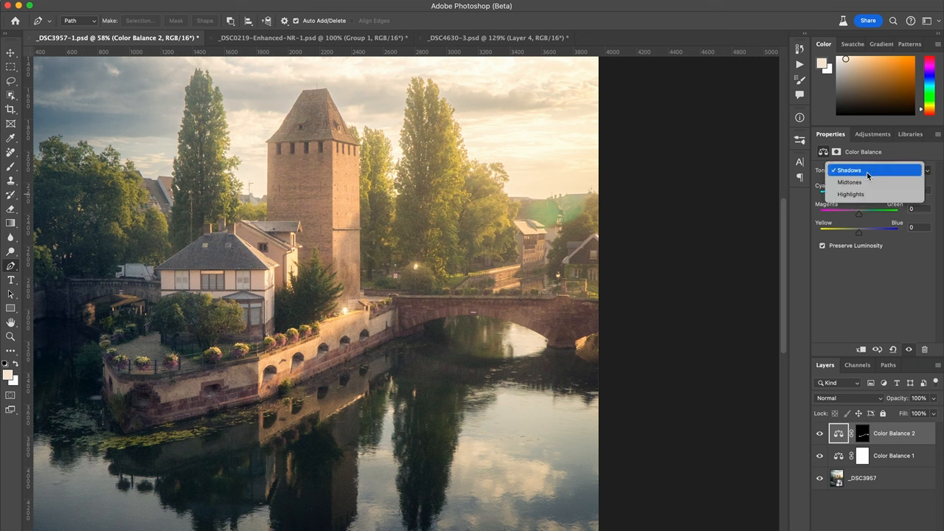
left_click(849, 182)
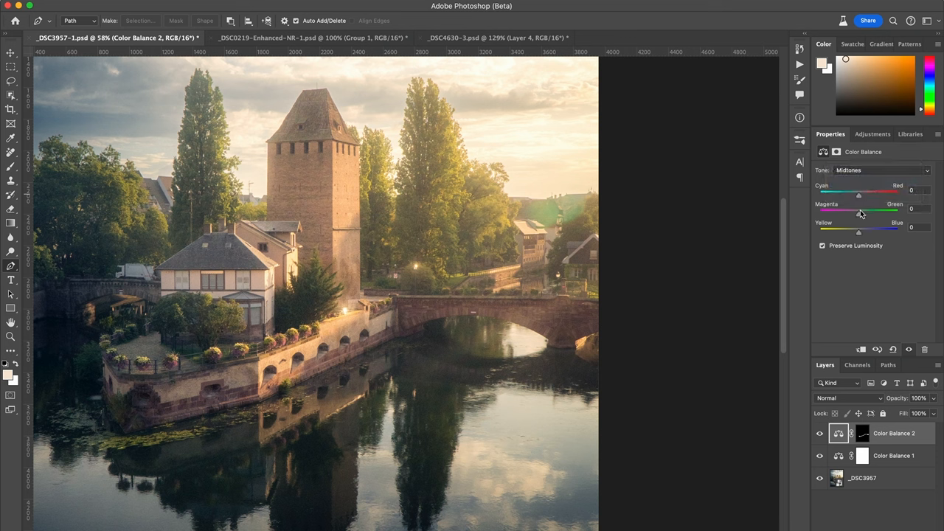
left_click_drag(859, 195, 863, 195)
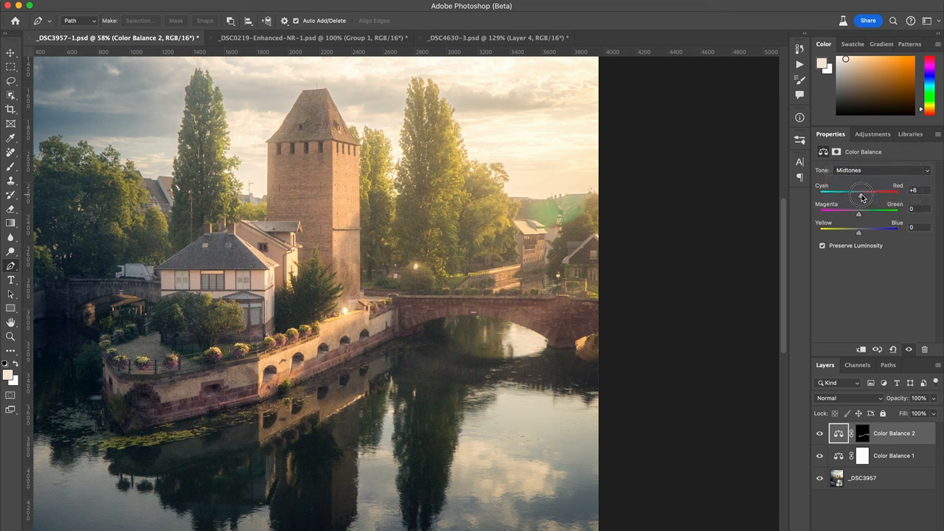
left_click_drag(865, 190, 858, 190)
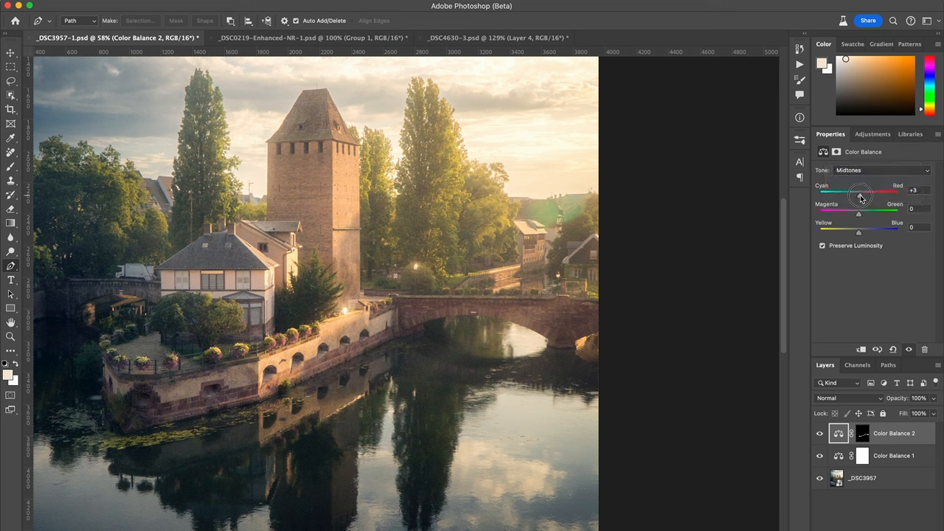
left_click_drag(865, 194, 858, 194)
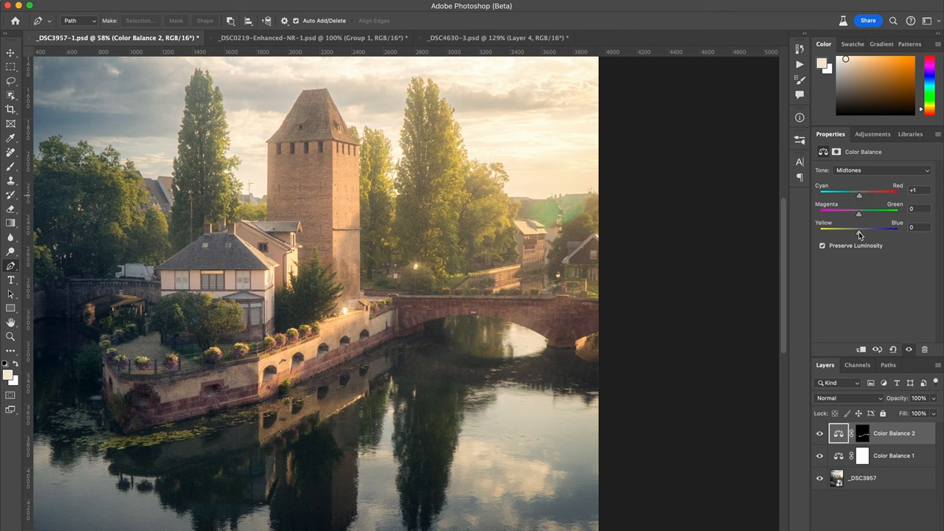
left_click_drag(859, 215, 859, 232)
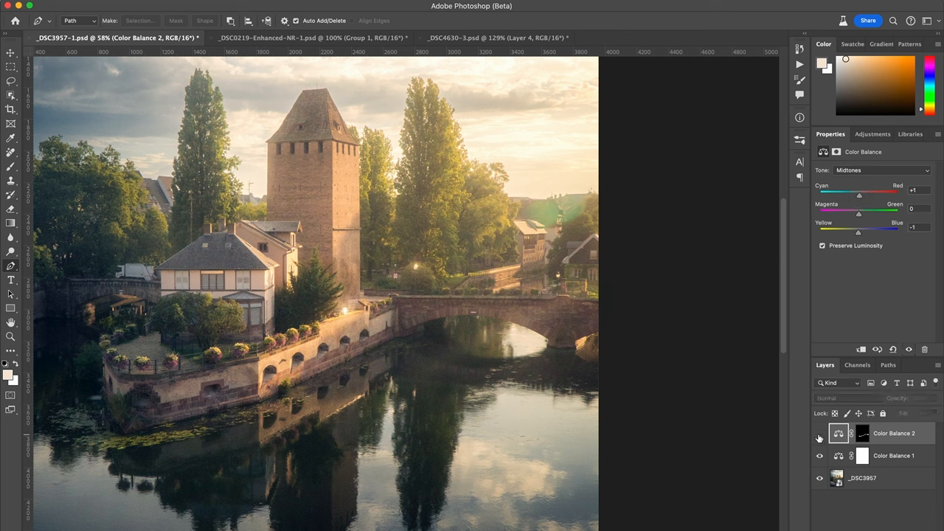
left_click(819, 434)
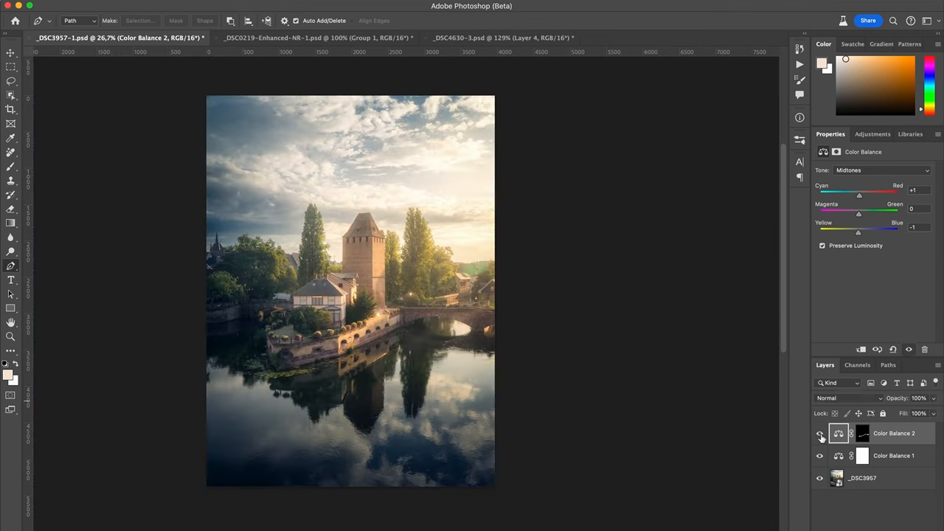
left_click(820, 434)
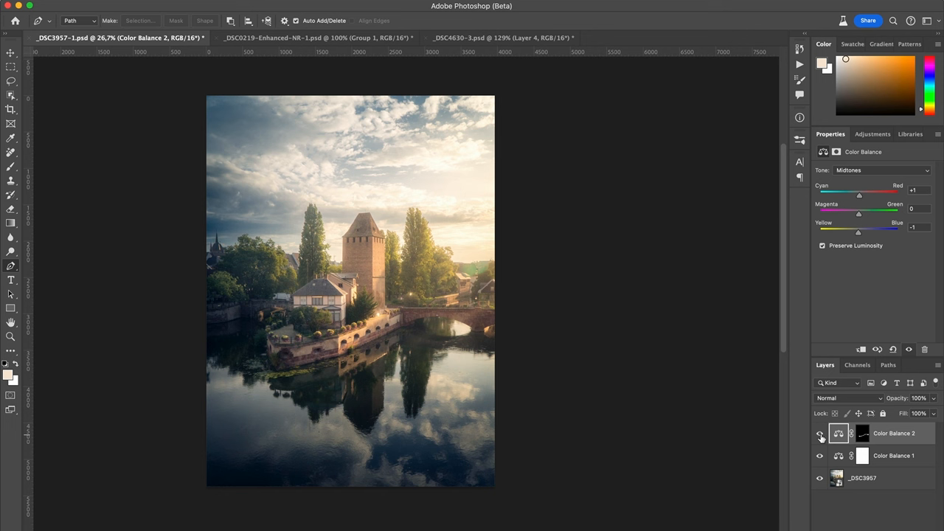
left_click(820, 434)
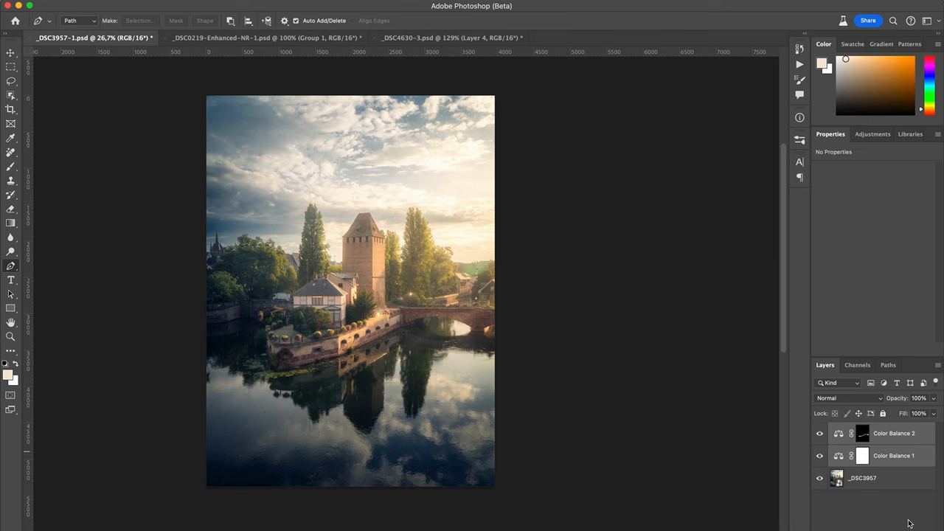
mouse_move(899, 486)
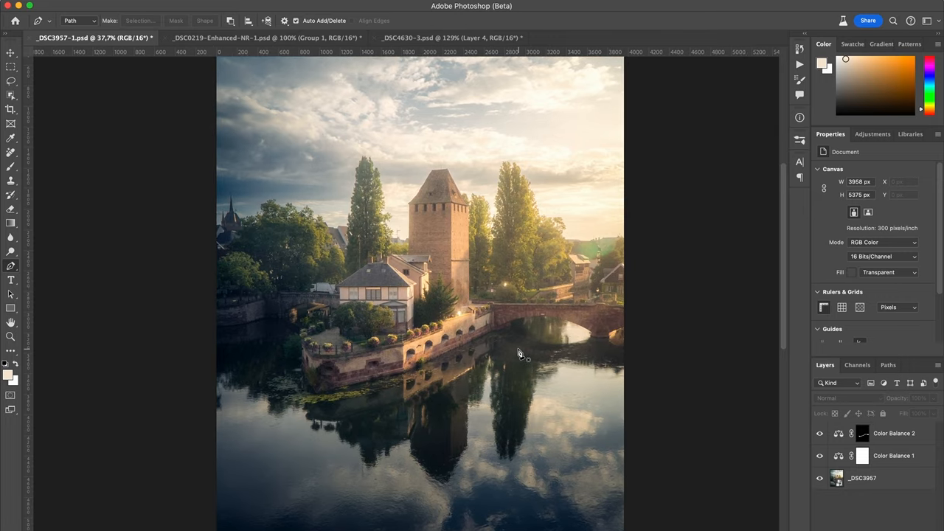
left_click(863, 434)
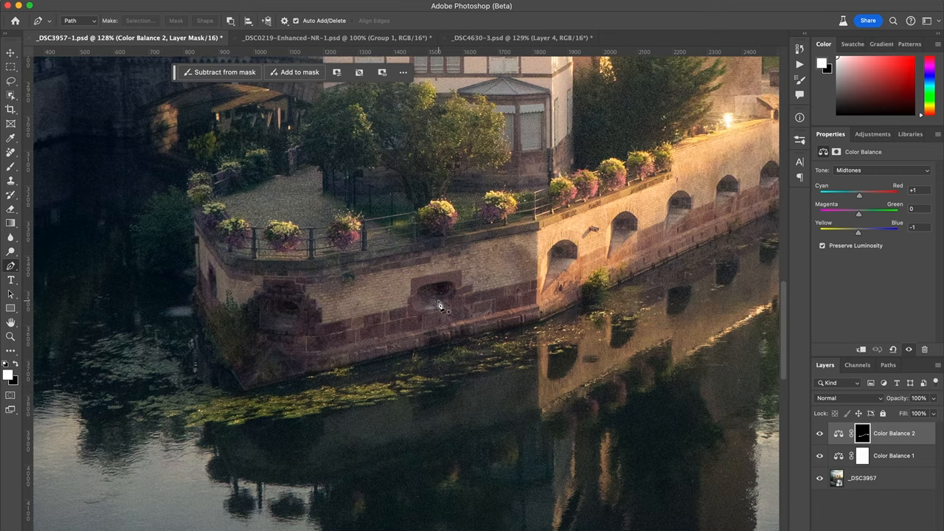
mouse_move(461, 208)
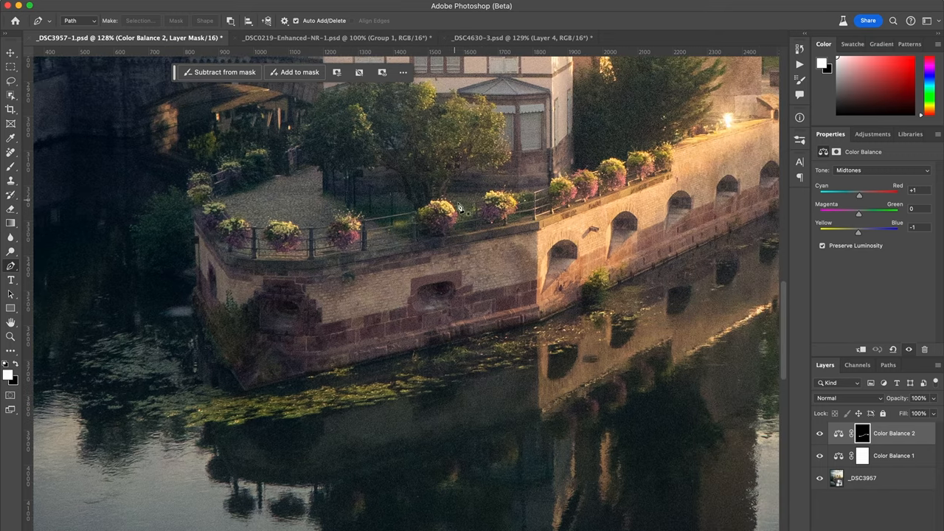
mouse_move(230, 422)
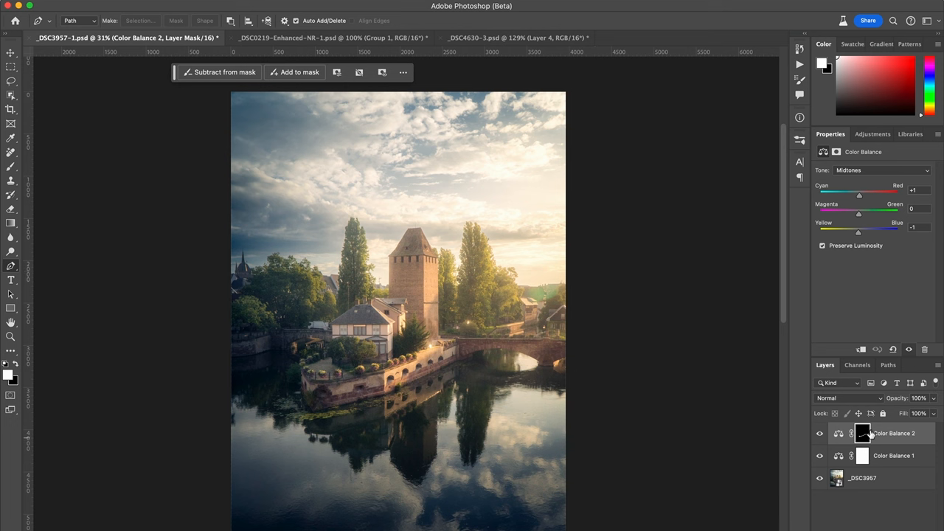
mouse_move(863, 434)
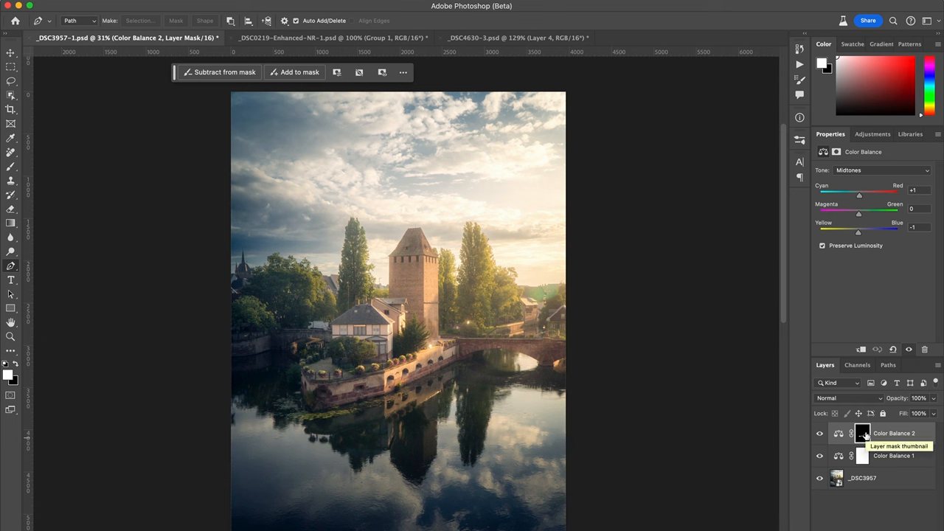